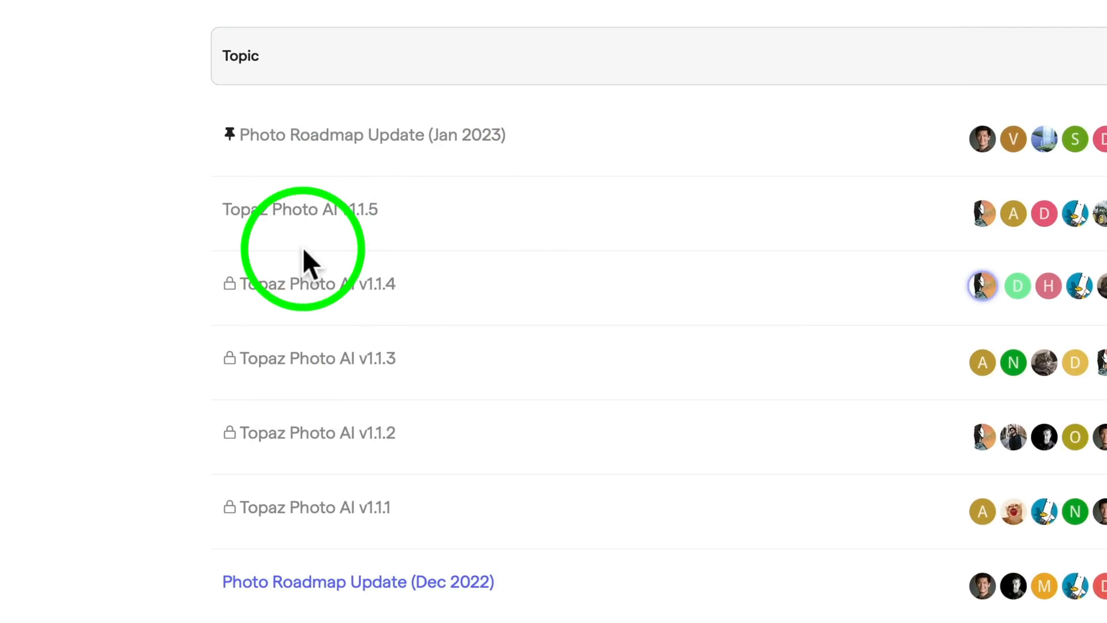
mouse_move(250, 219)
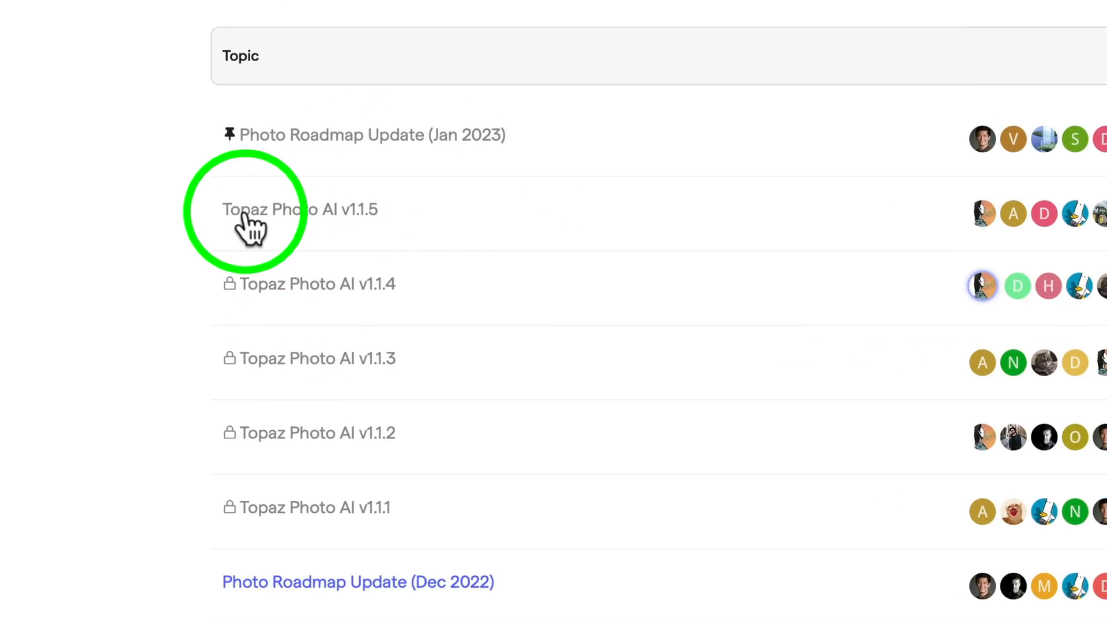
mouse_move(360, 233)
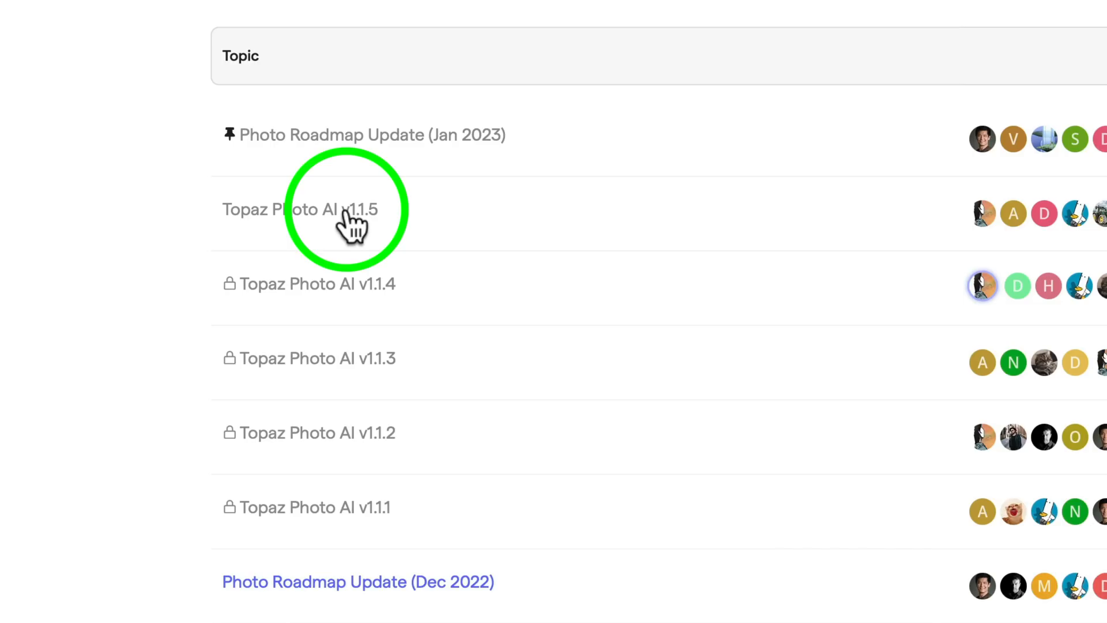
mouse_move(328, 148)
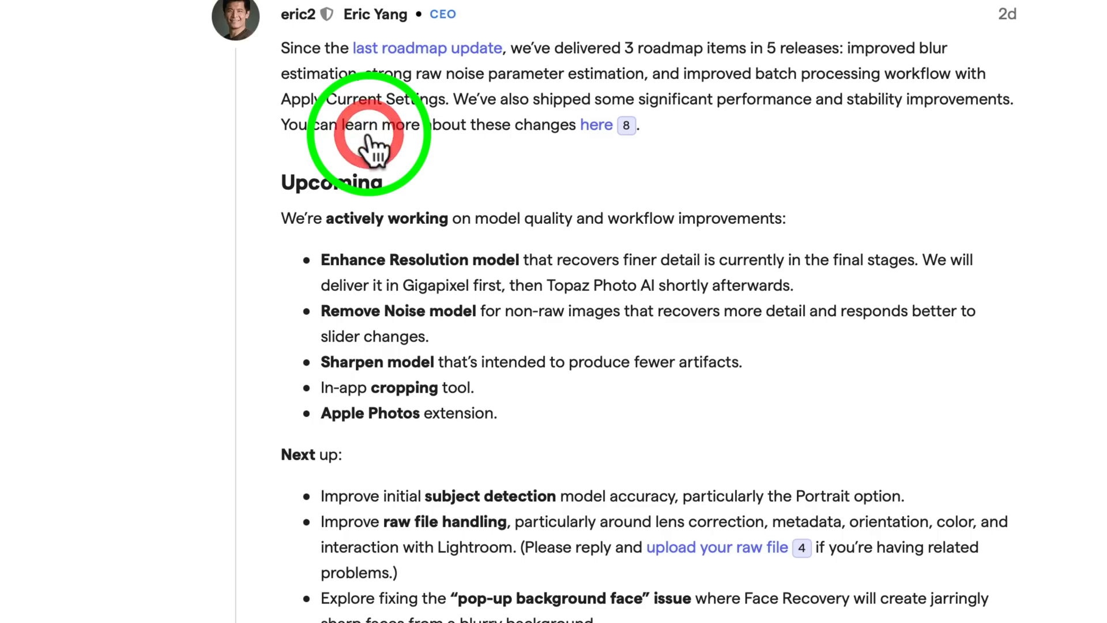
Scroll the Jan 2023 roadmap thread down to its upcoming and next-up feature lists
scroll(down, 3)
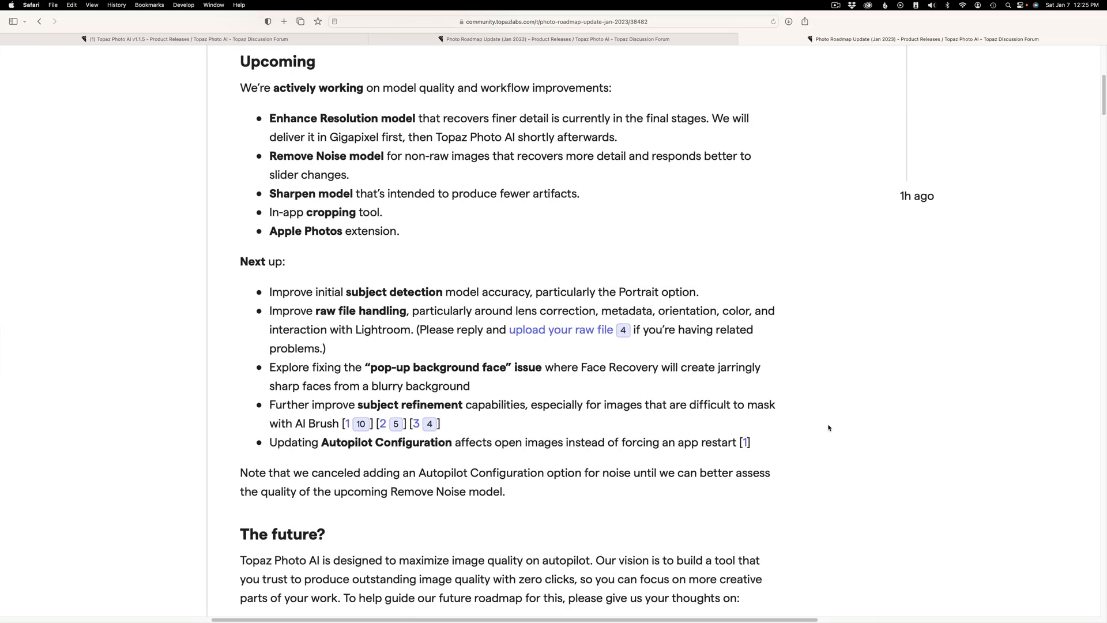
mouse_move(920, 475)
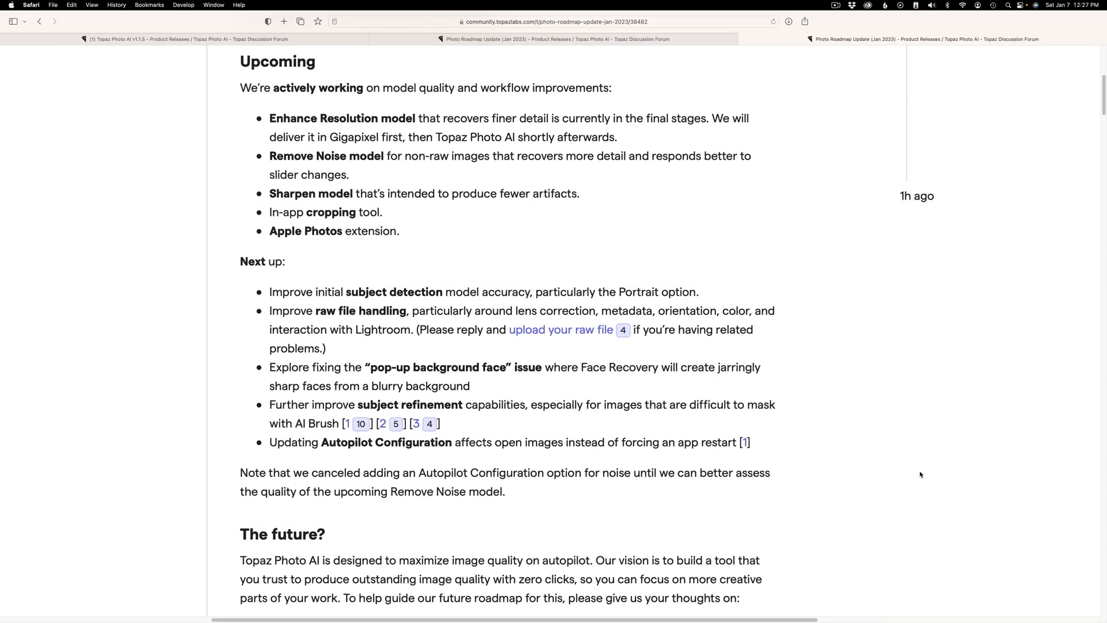
scroll(down, 3)
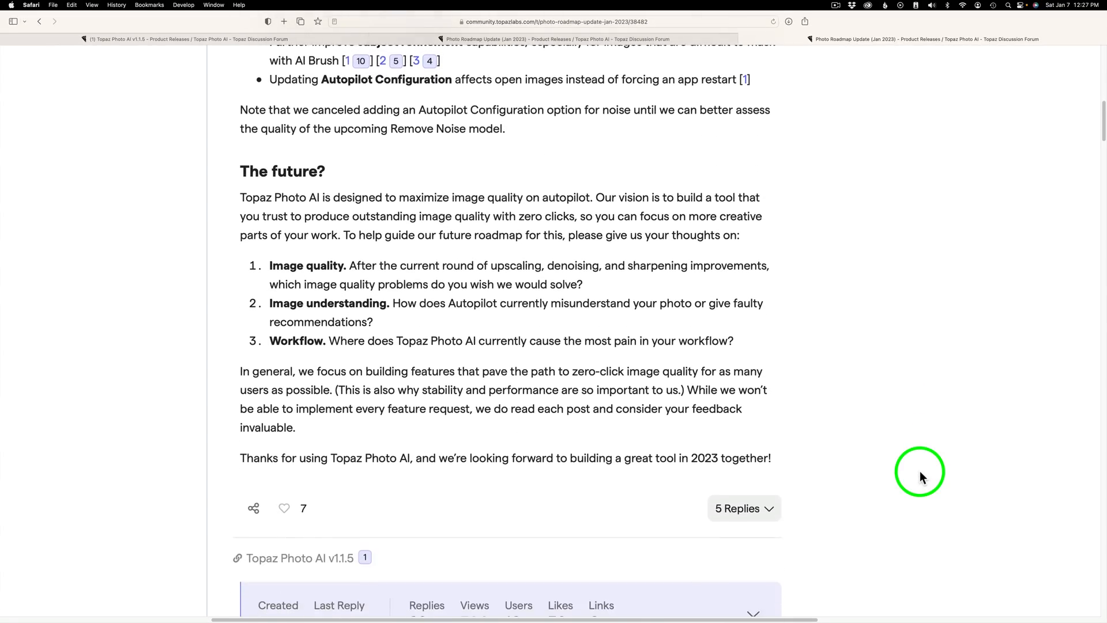
scroll(down, 3)
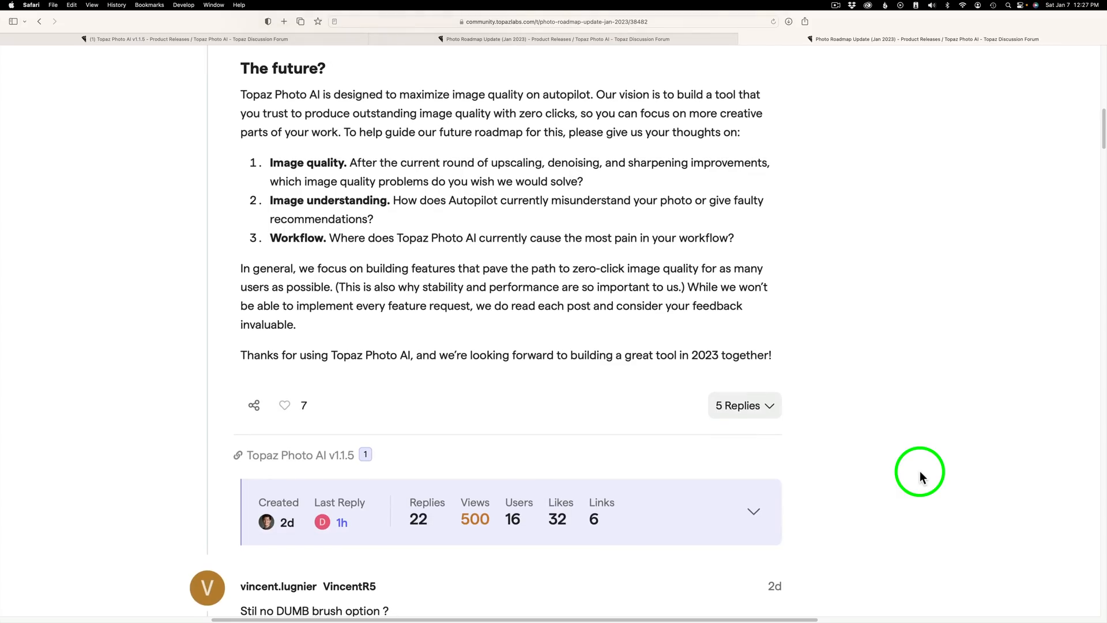
mouse_move(629, 328)
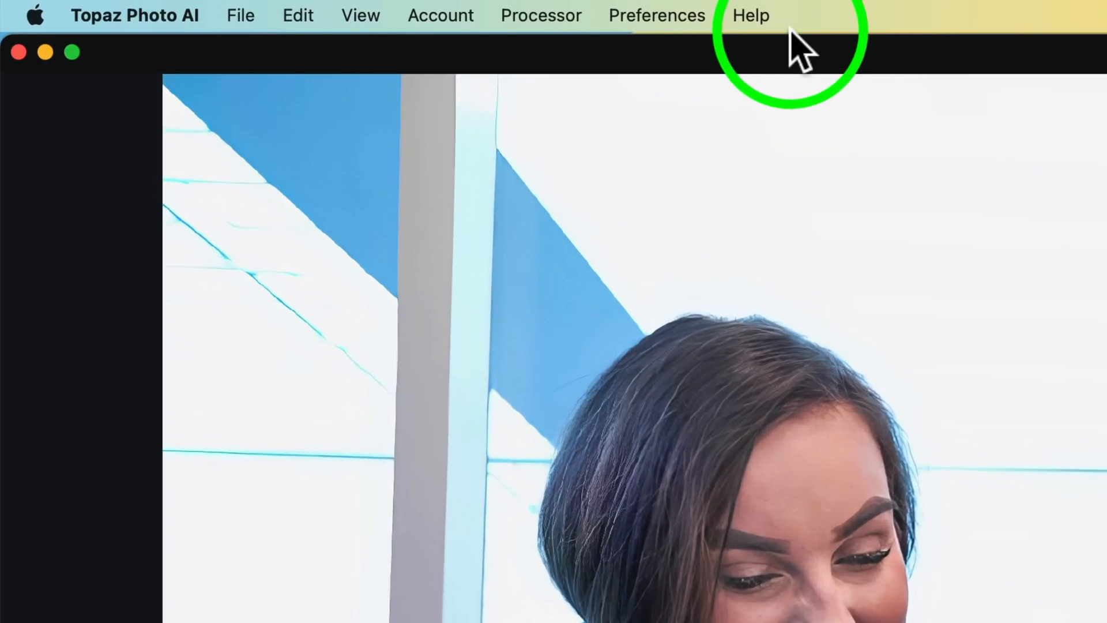
Use Help > Give Feedback to reach the forum's Topaz Photo AI product releases list
click(751, 15)
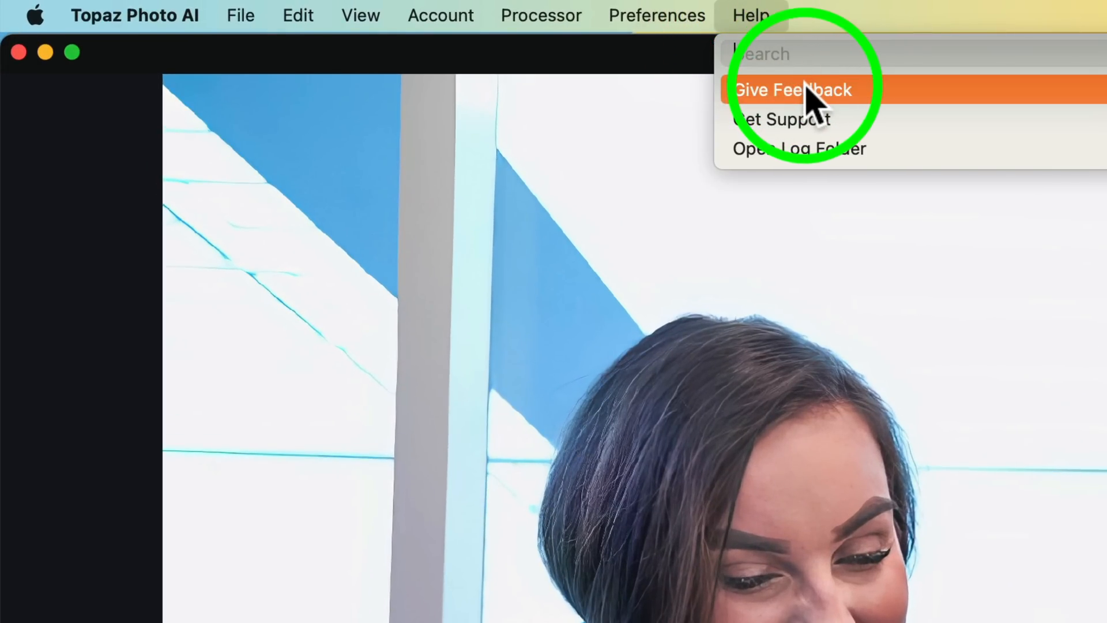
click(792, 90)
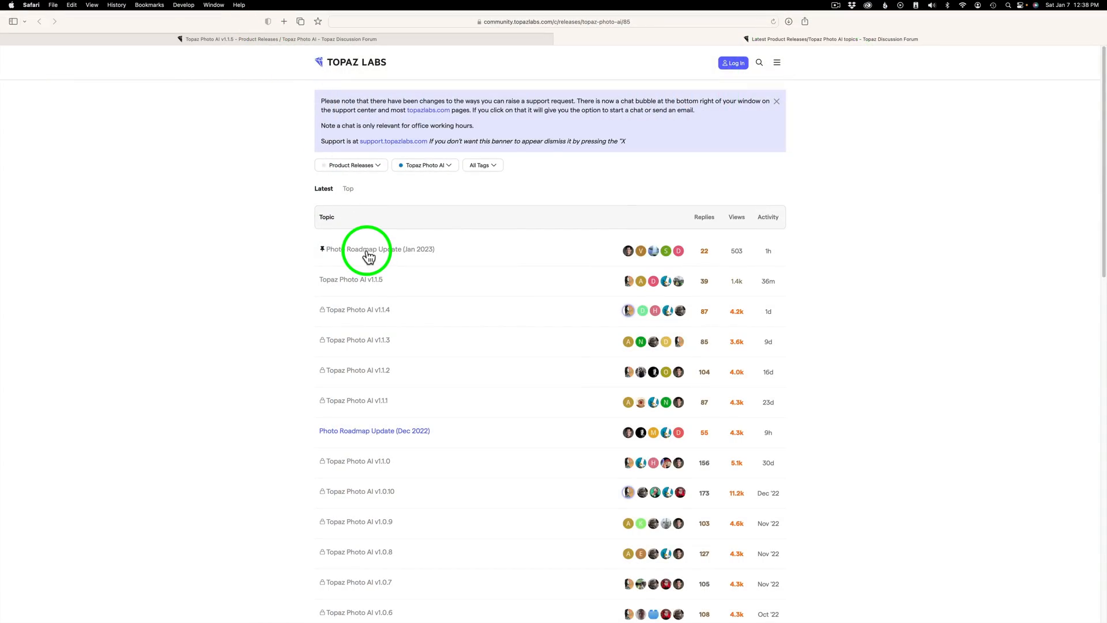
Open the Jan 2023 roadmap thread, log in, and start an empty reply
click(387, 248)
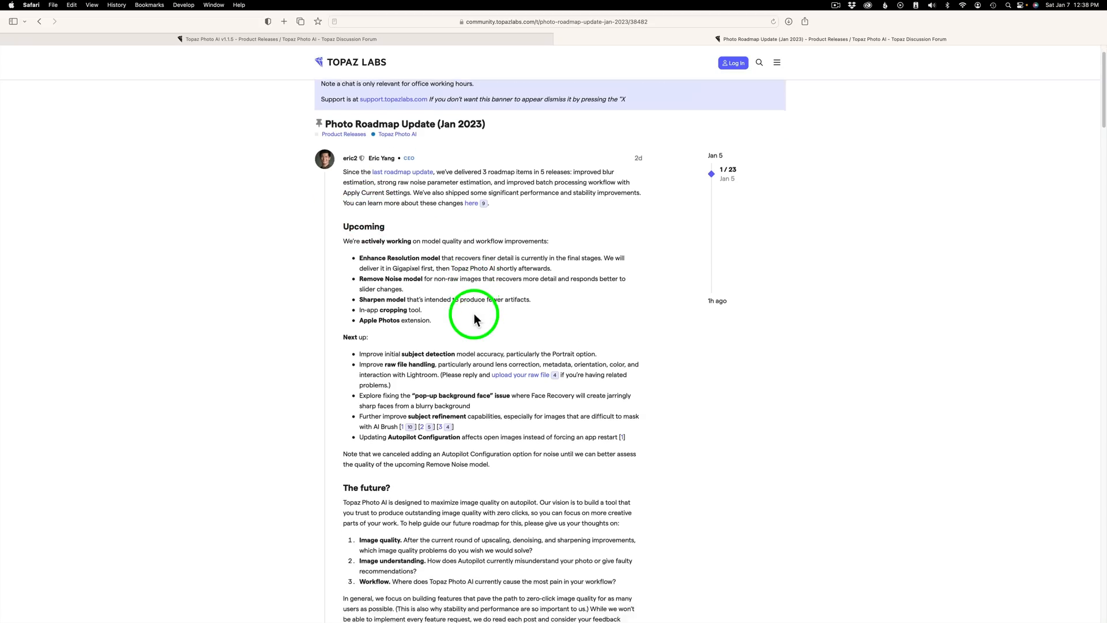
scroll(down, 3)
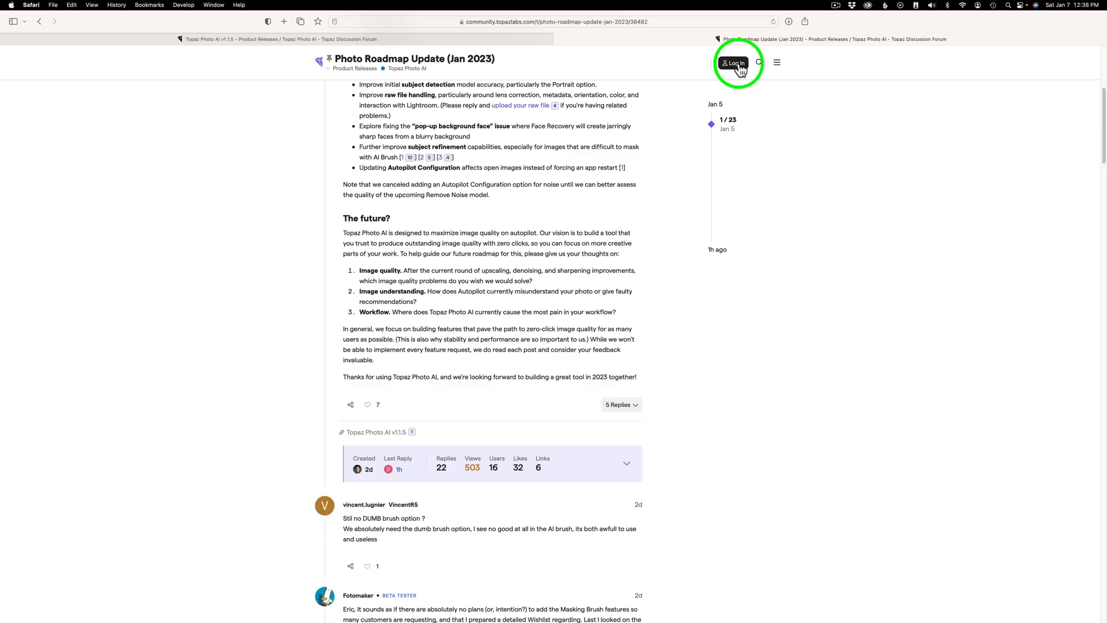
click(734, 63)
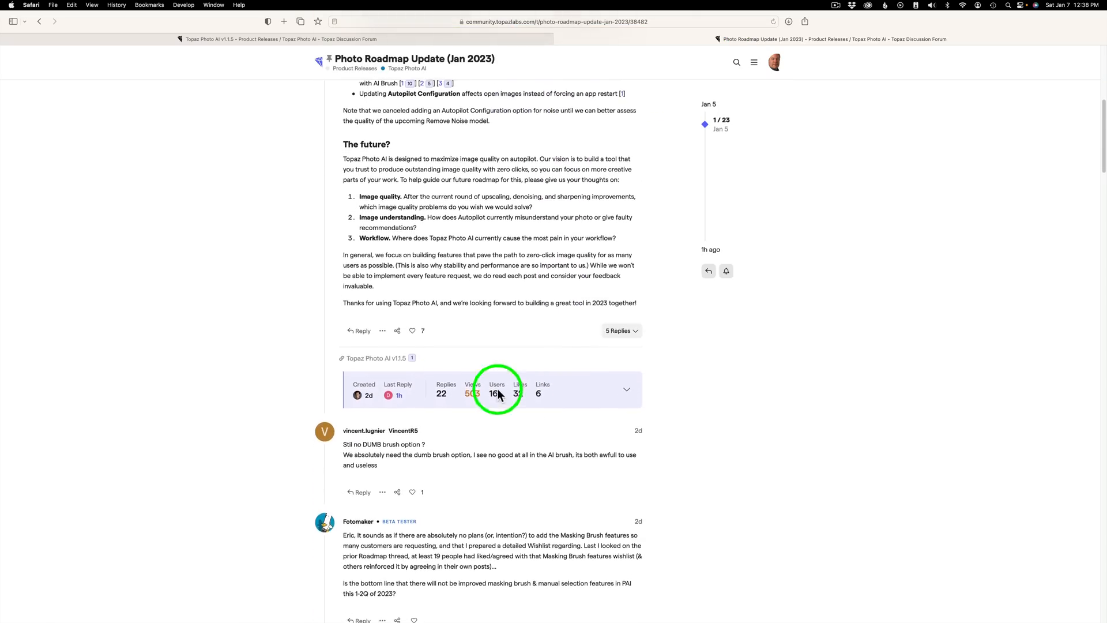
click(361, 331)
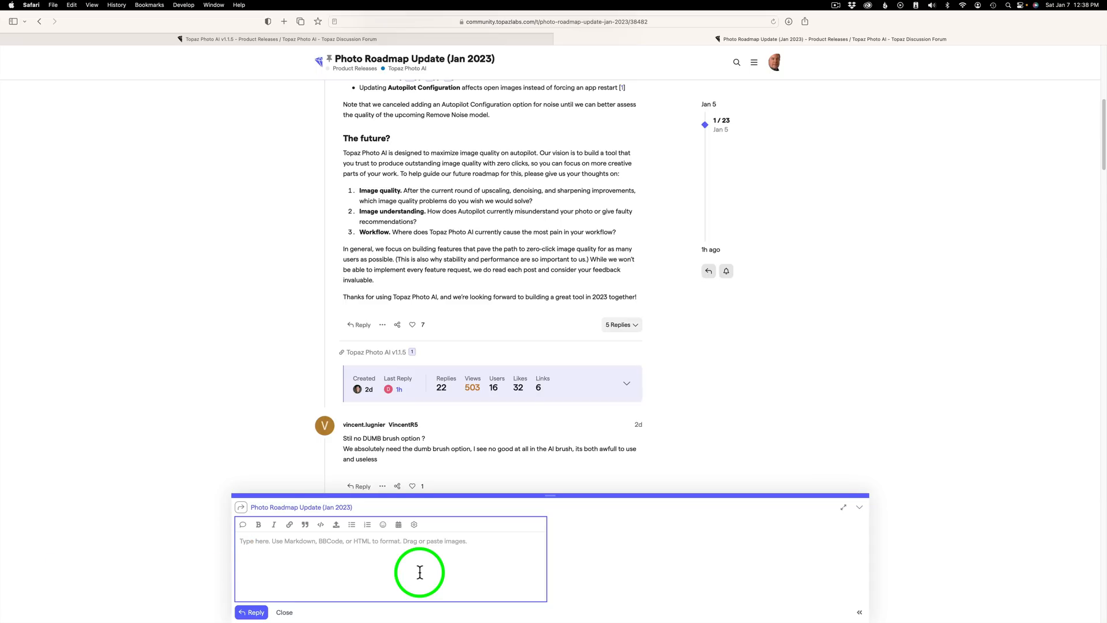
mouse_move(849, 443)
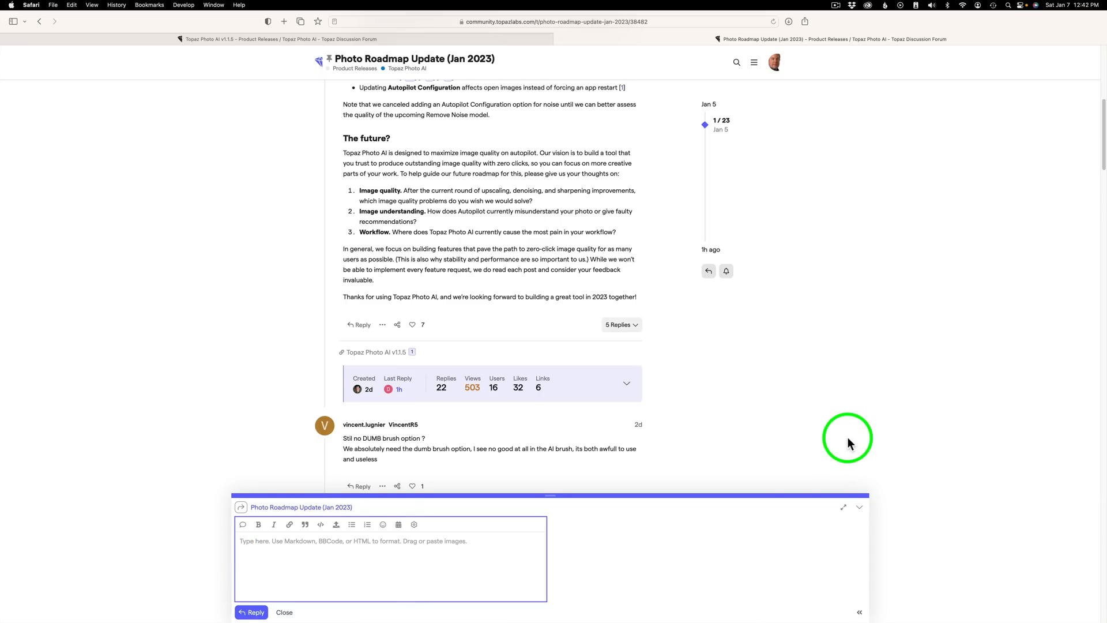
scroll(down, 3)
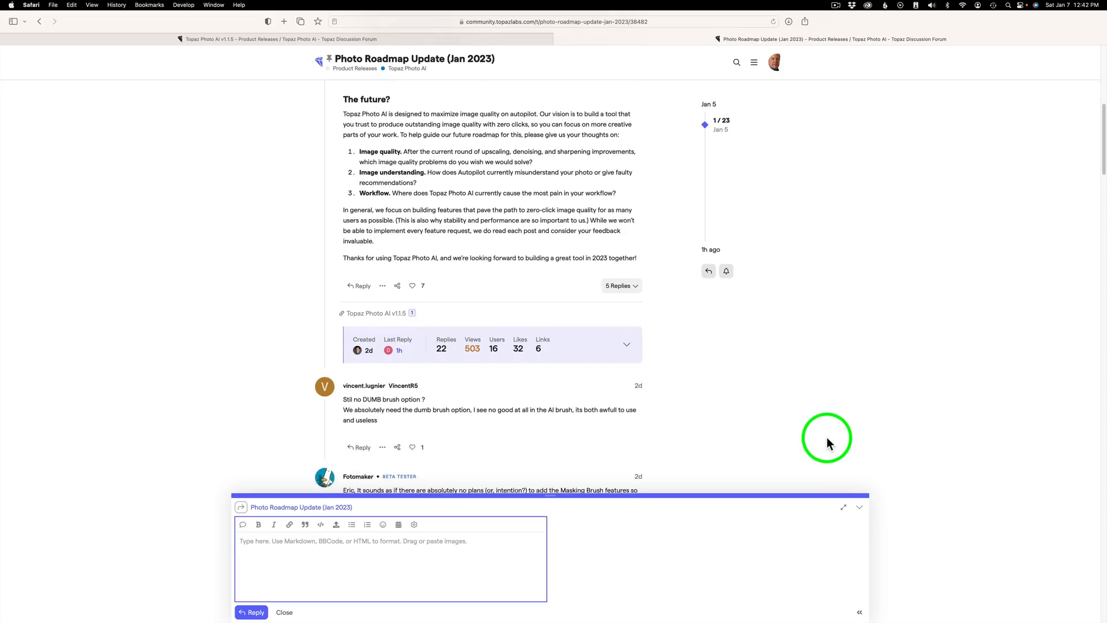
scroll(down, 3)
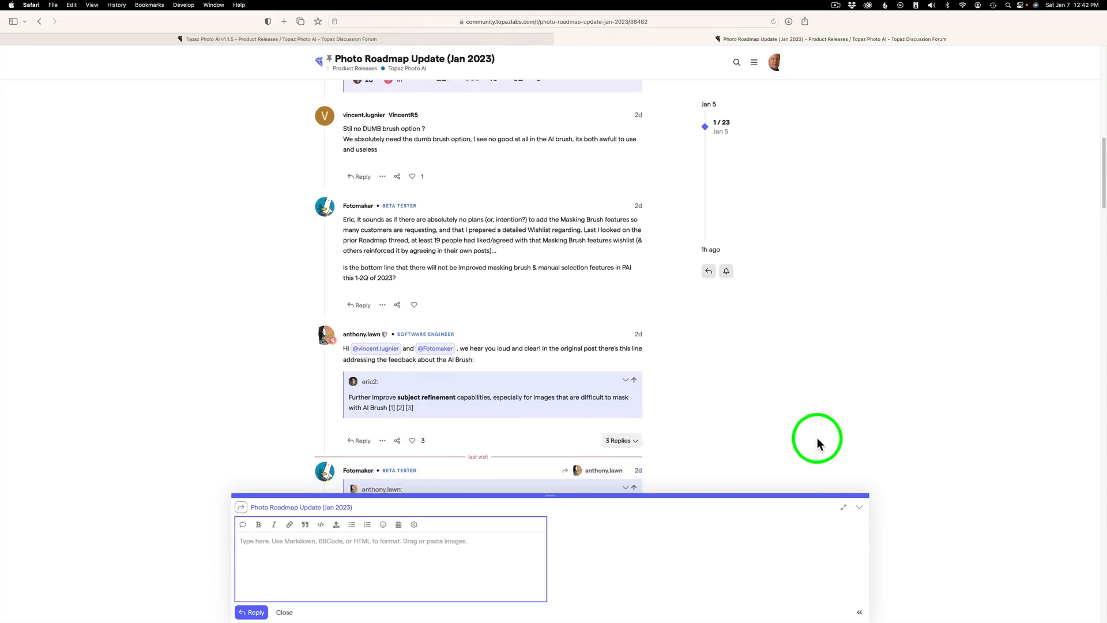
scroll(down, 3)
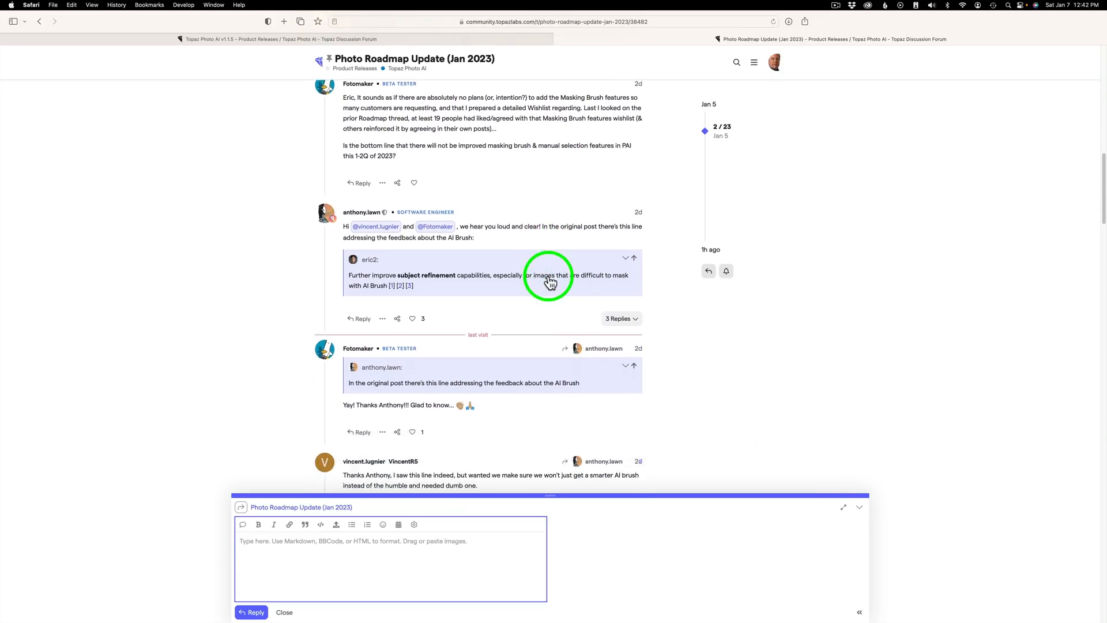
scroll(down, 3)
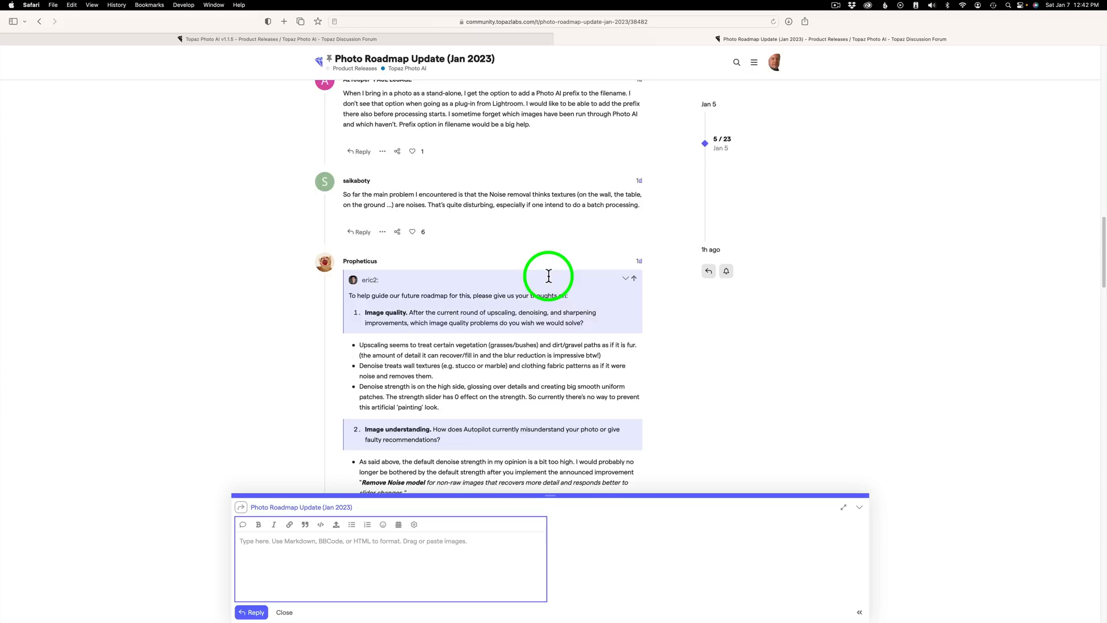
scroll(down, 3)
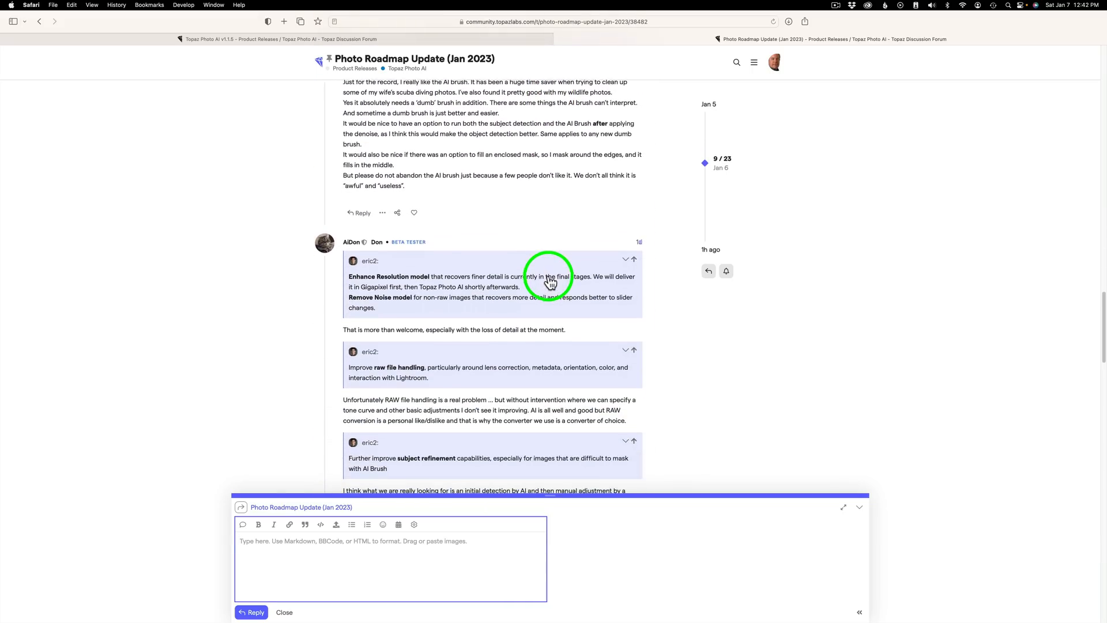
scroll(down, 3)
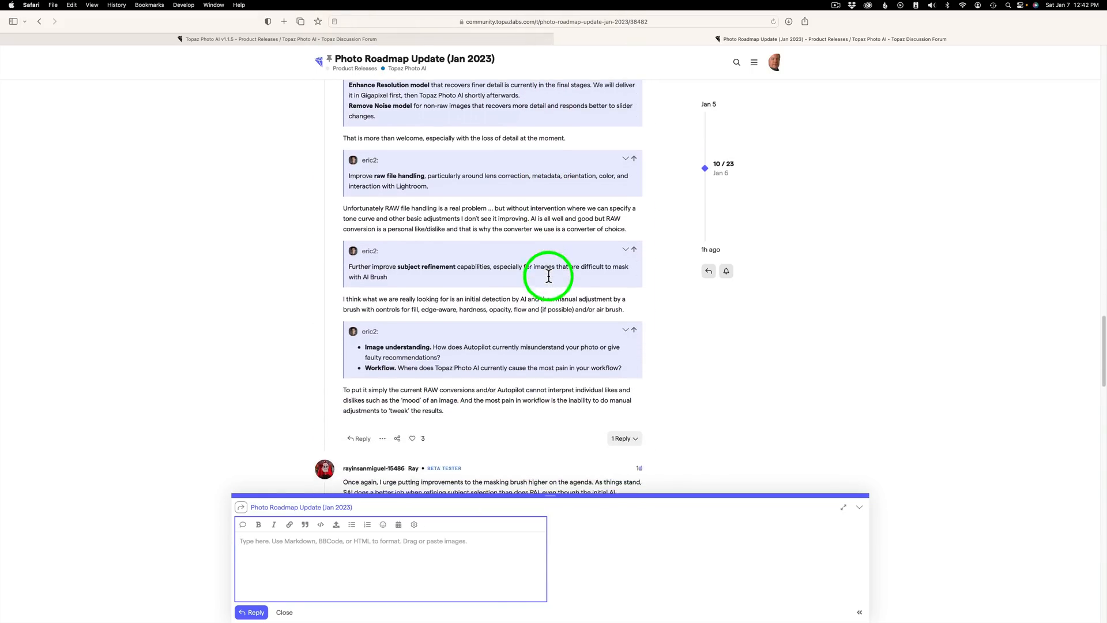
scroll(down, 3)
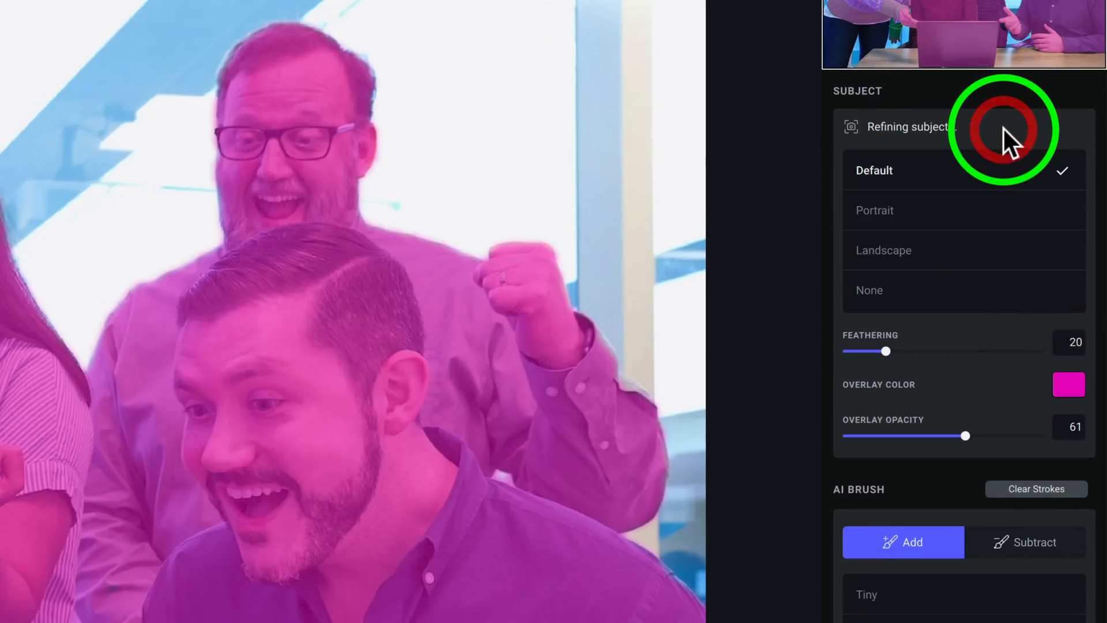
mouse_move(868, 441)
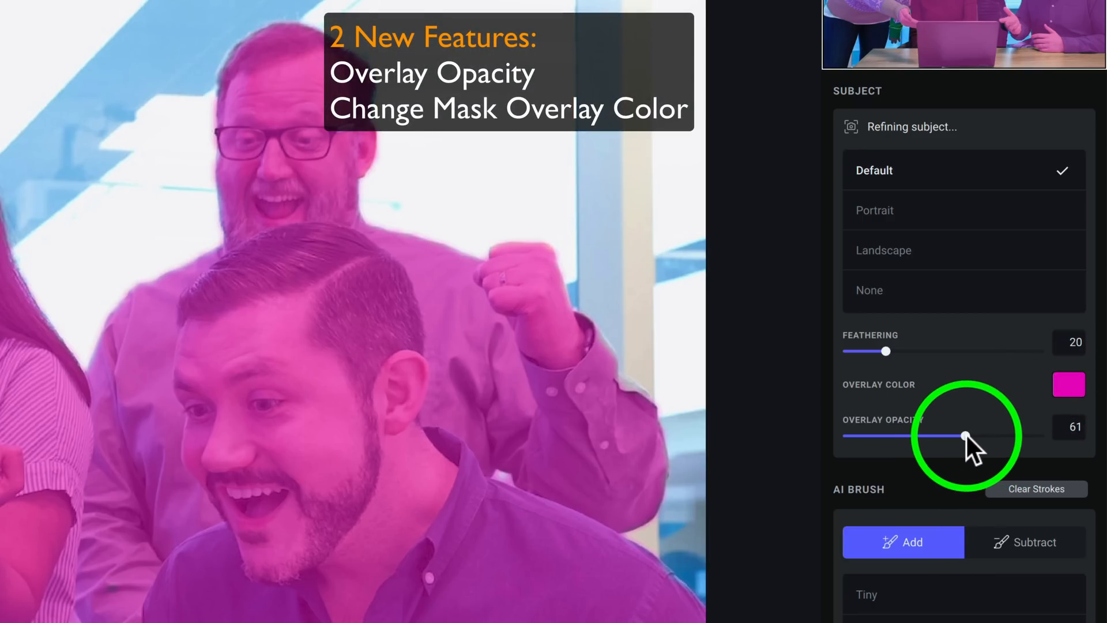
Test subject mask overlay opacity from about 32 up to fully opaque, settling near 50
drag(963, 435, 967, 435)
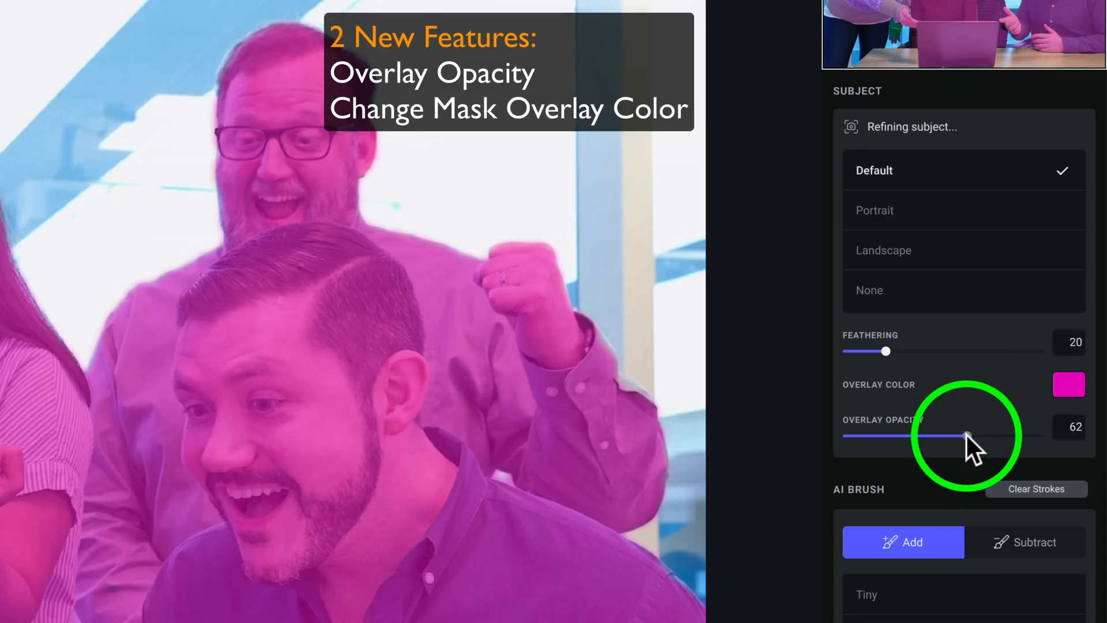
drag(968, 436, 907, 436)
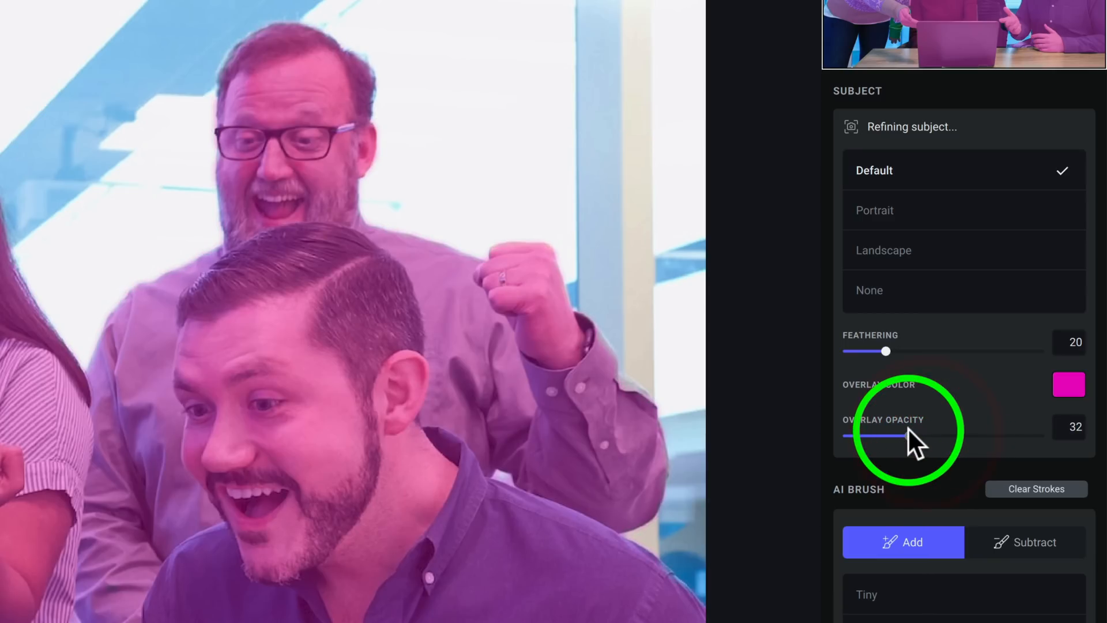
drag(906, 436, 1025, 436)
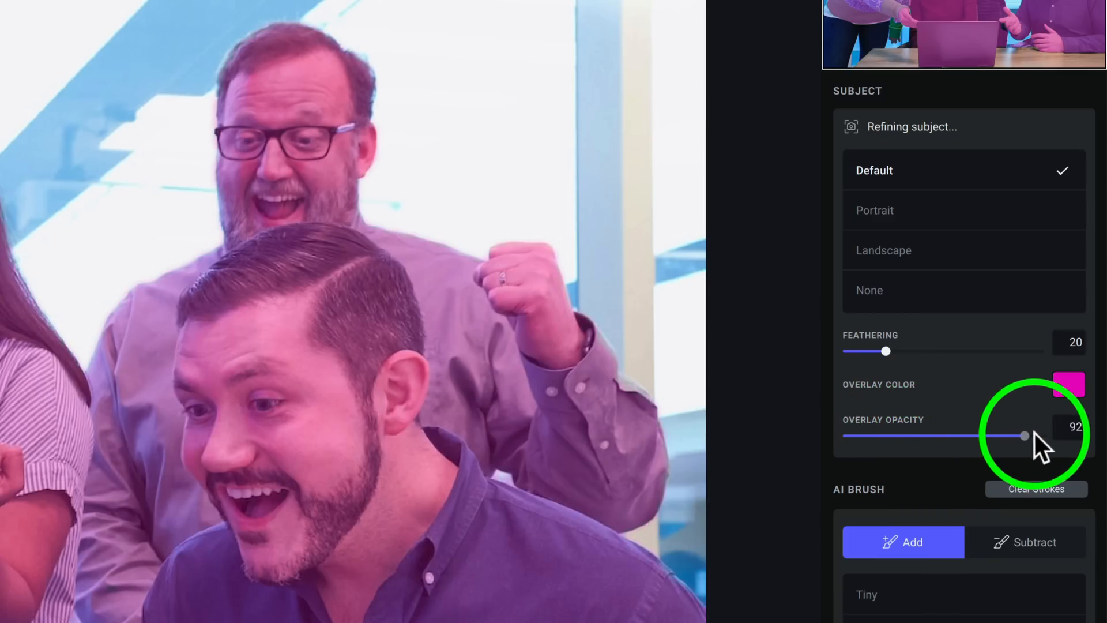
drag(1026, 434, 1038, 435)
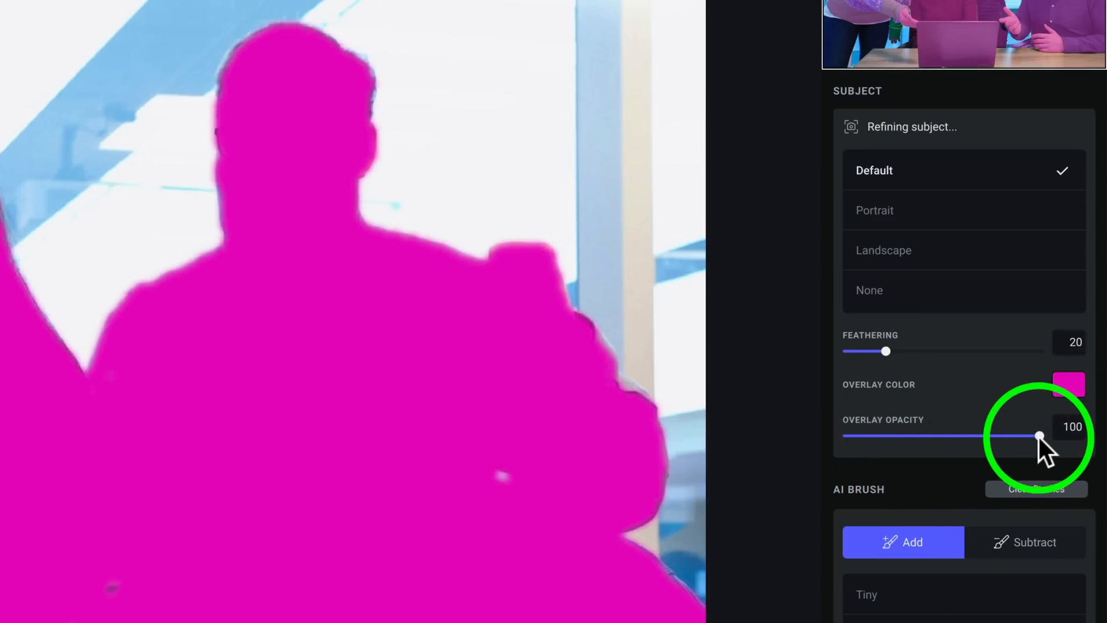
drag(1038, 436, 948, 436)
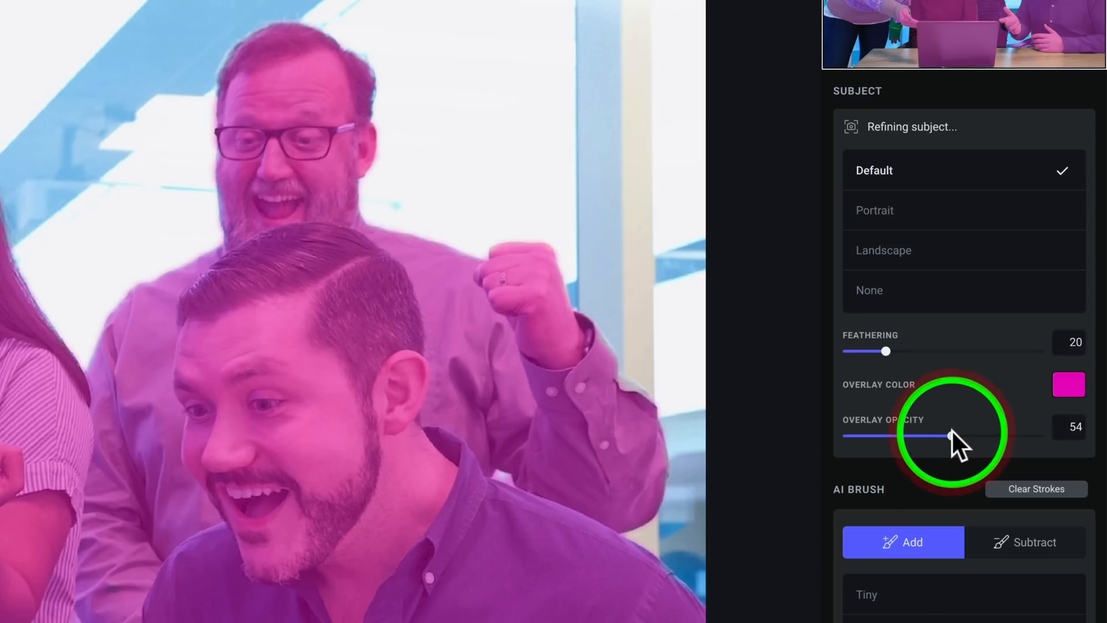
drag(946, 436, 925, 435)
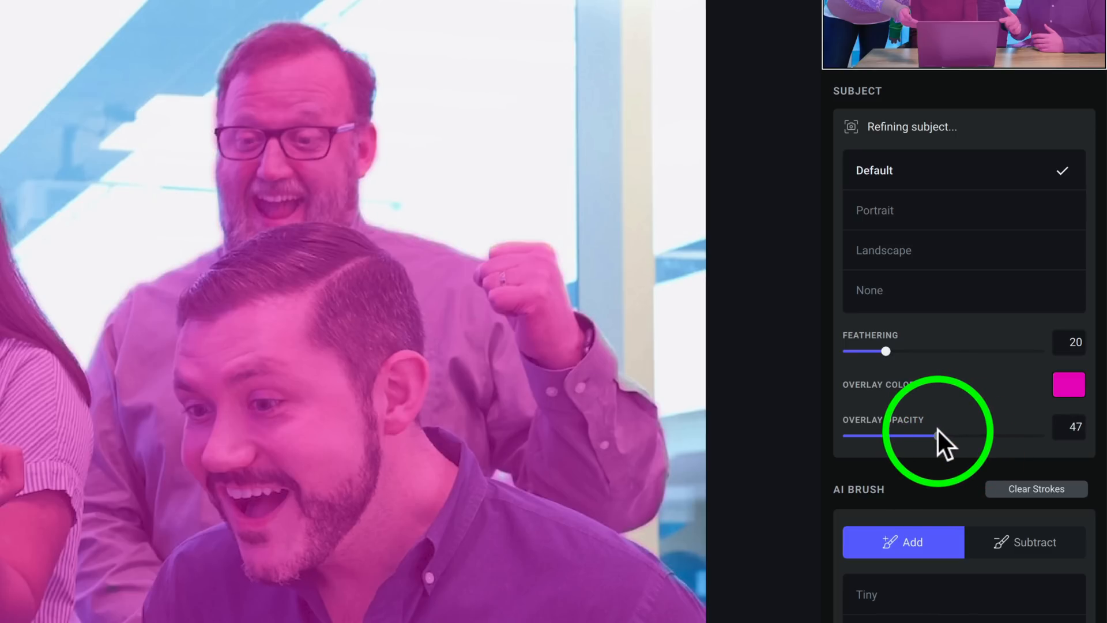
drag(925, 435, 937, 436)
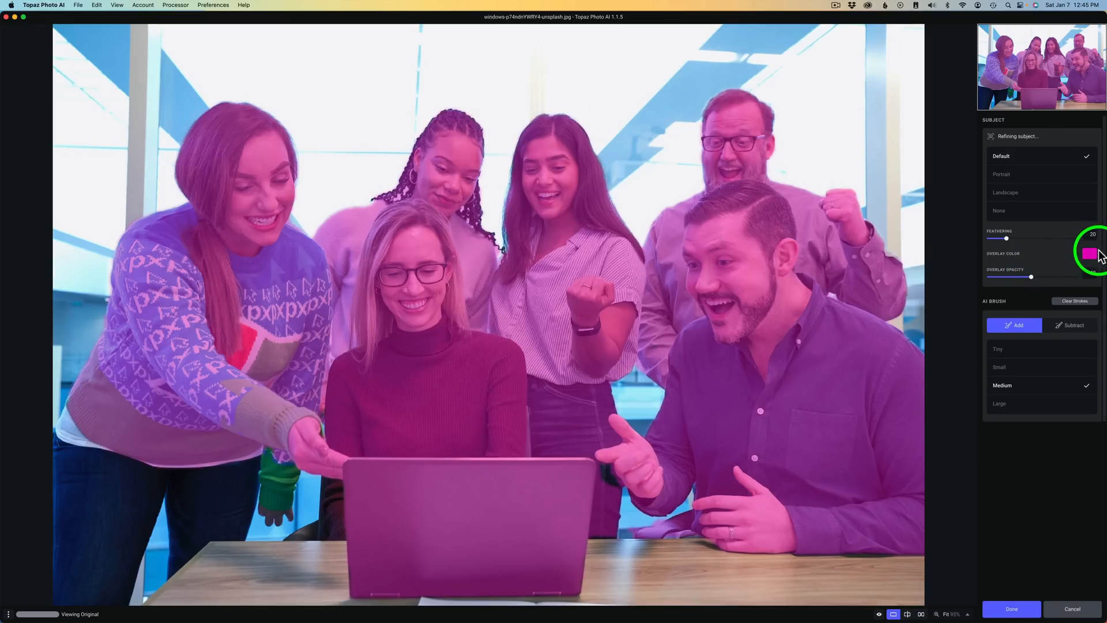
Cycle the overlay colour through green and blue back to magenta, with opacity raised to 52
click(1089, 253)
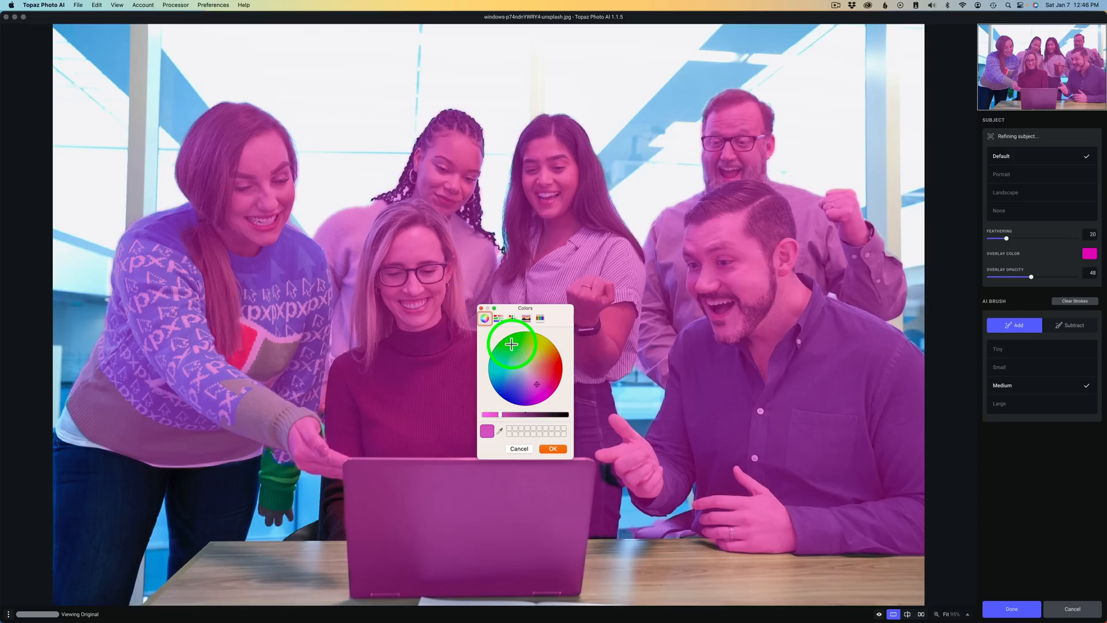
click(553, 449)
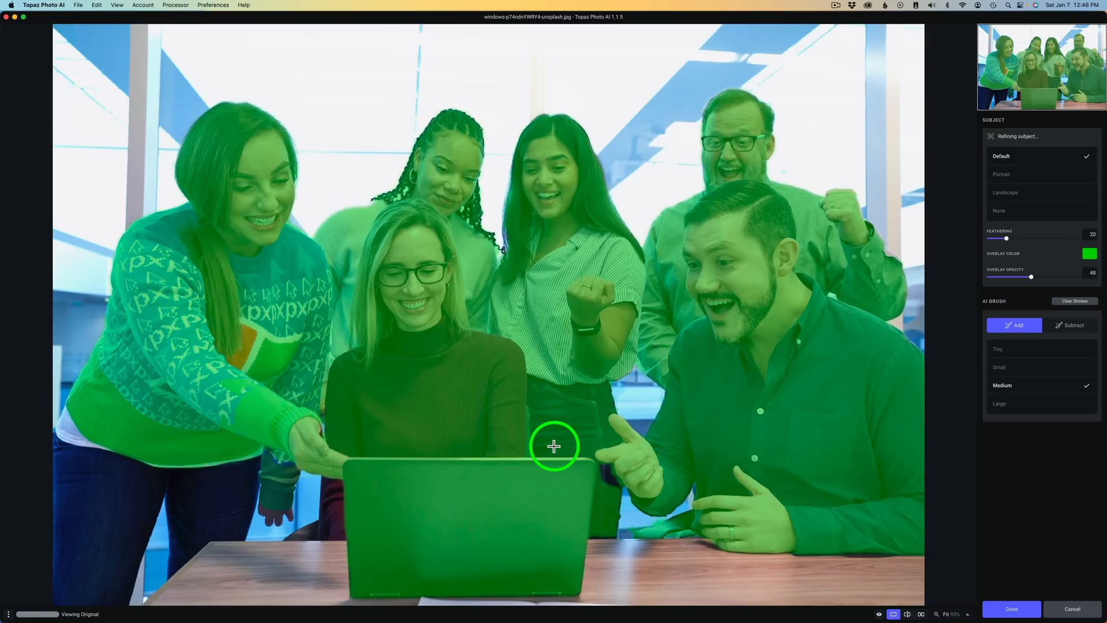
click(1089, 254)
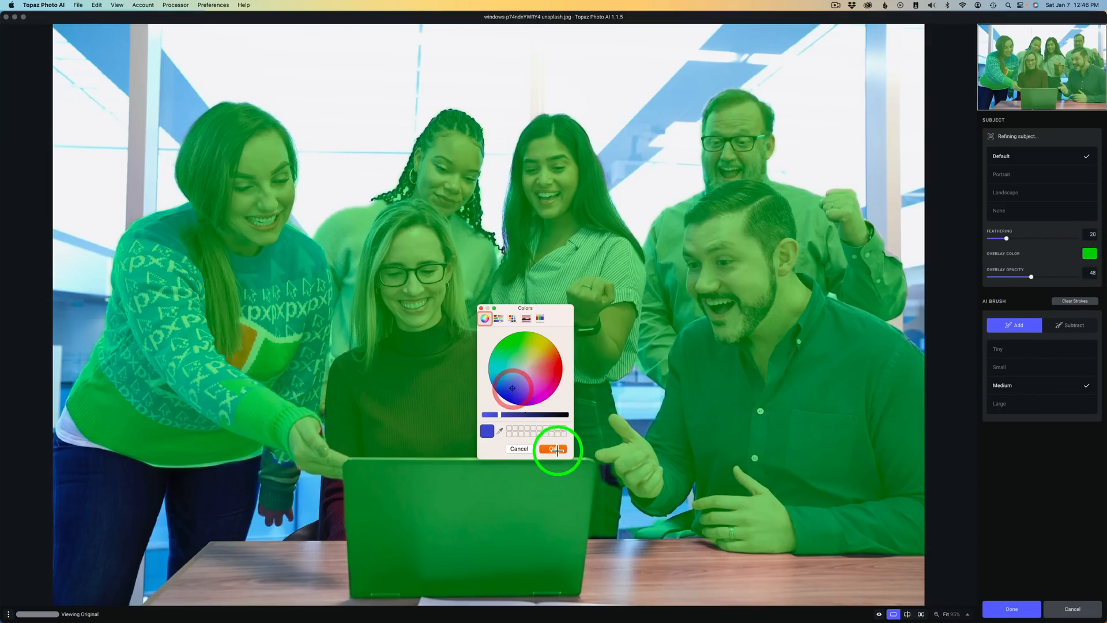
click(557, 450)
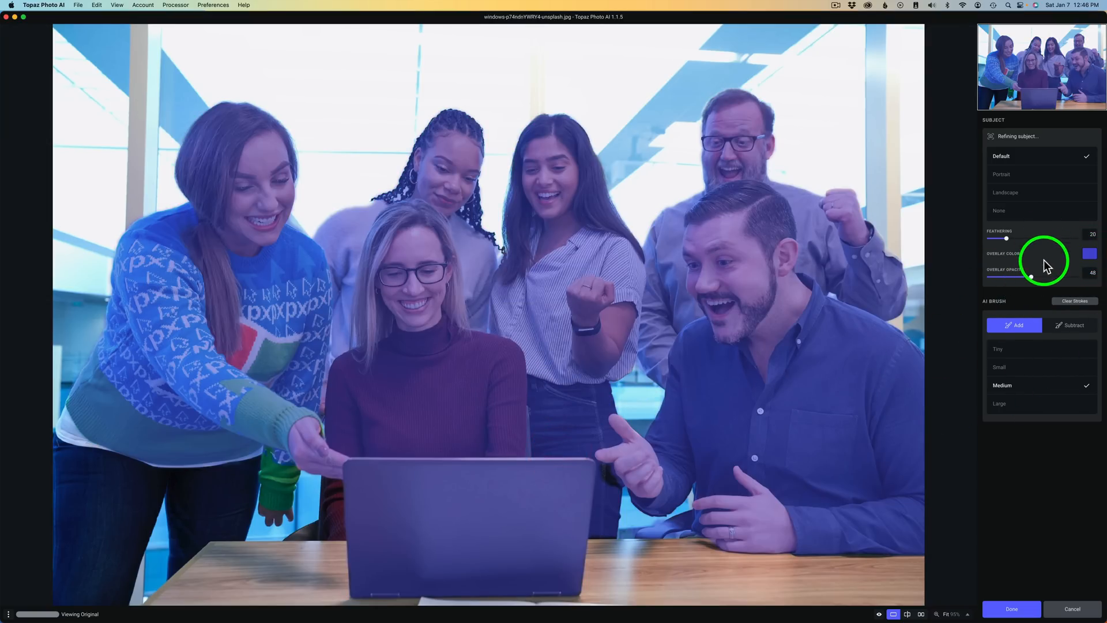
click(1089, 253)
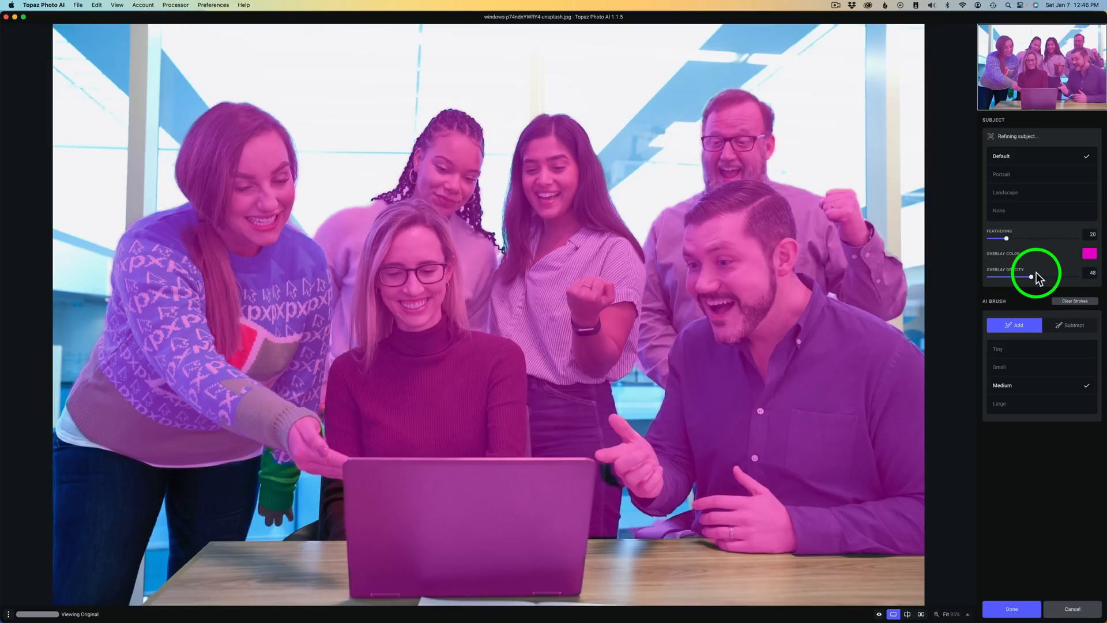
drag(1031, 276, 1040, 276)
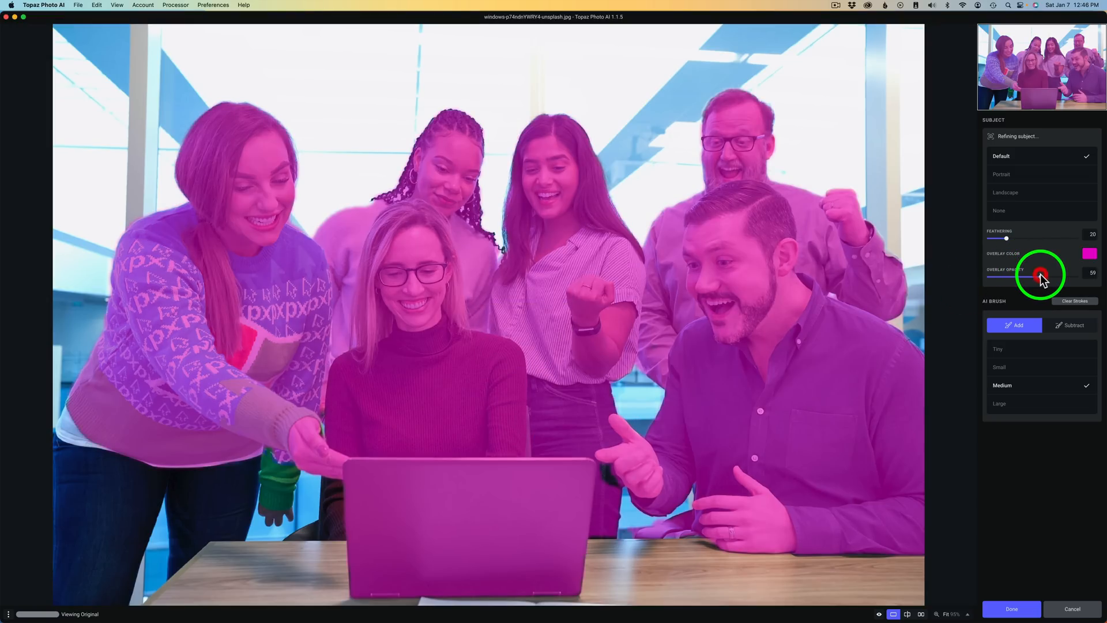
drag(1039, 276, 1048, 276)
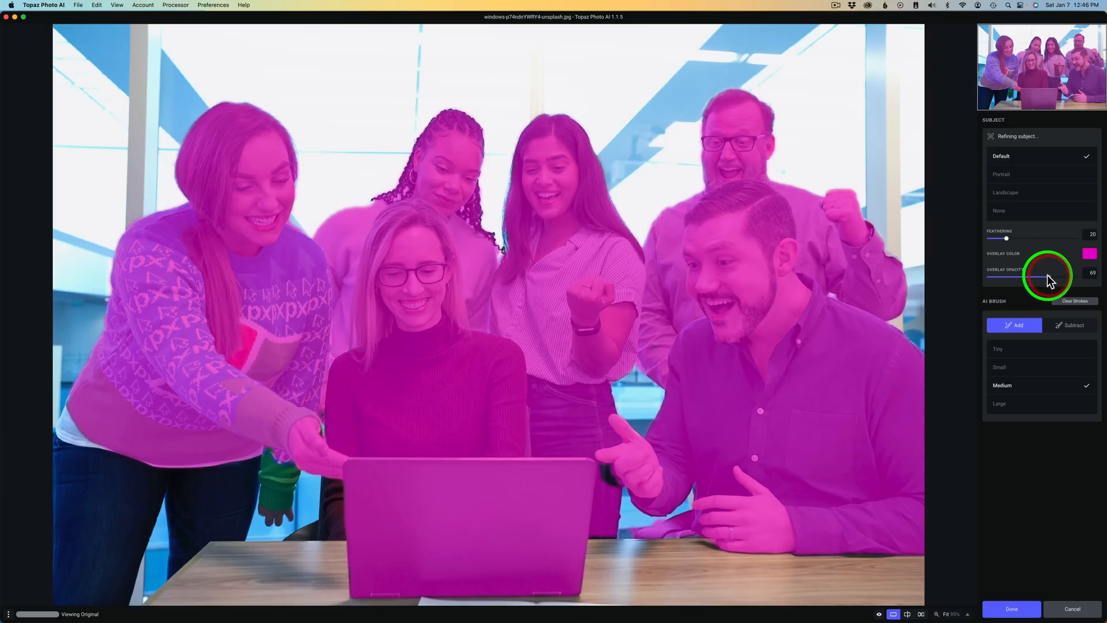
drag(1051, 275, 1035, 276)
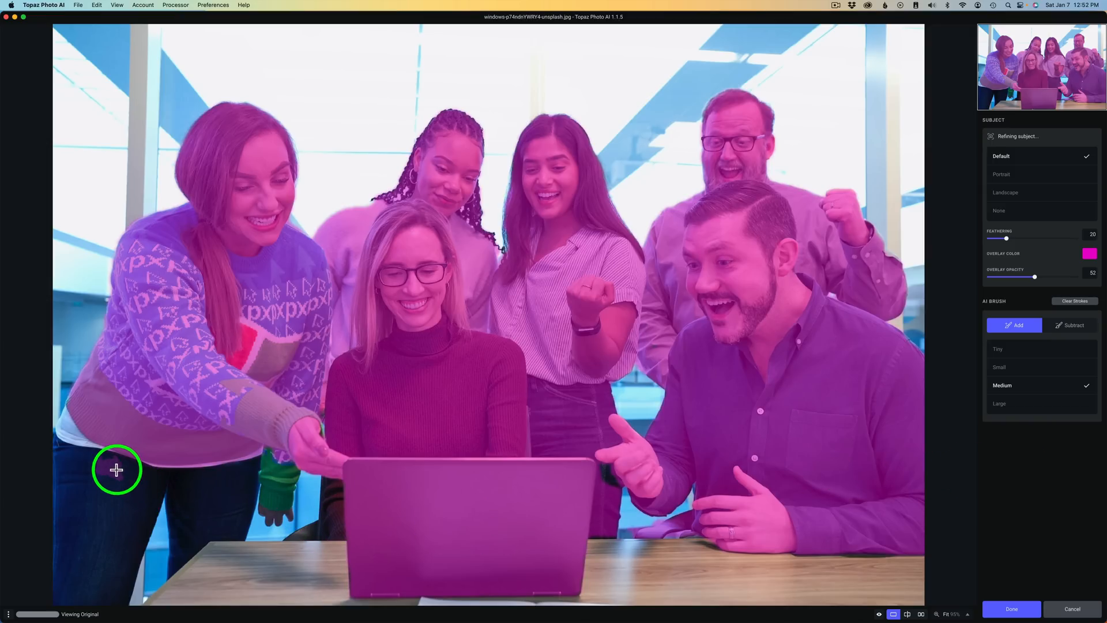
Brush the left woman's legs into the mask with AI Brush Add and finish refining
drag(117, 470, 100, 501)
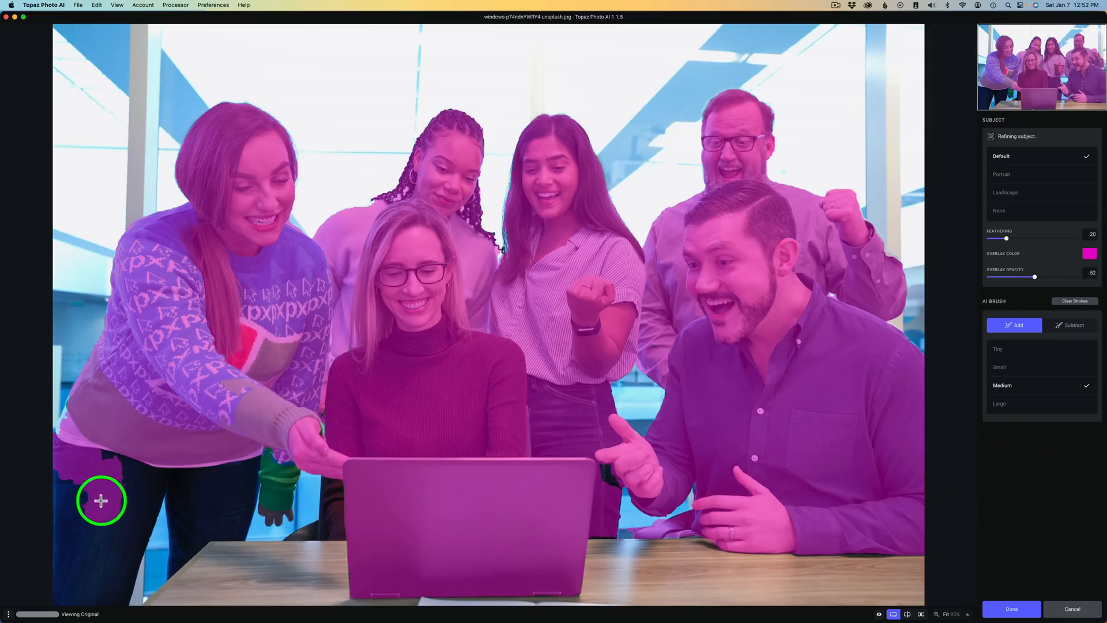
drag(101, 501, 142, 441)
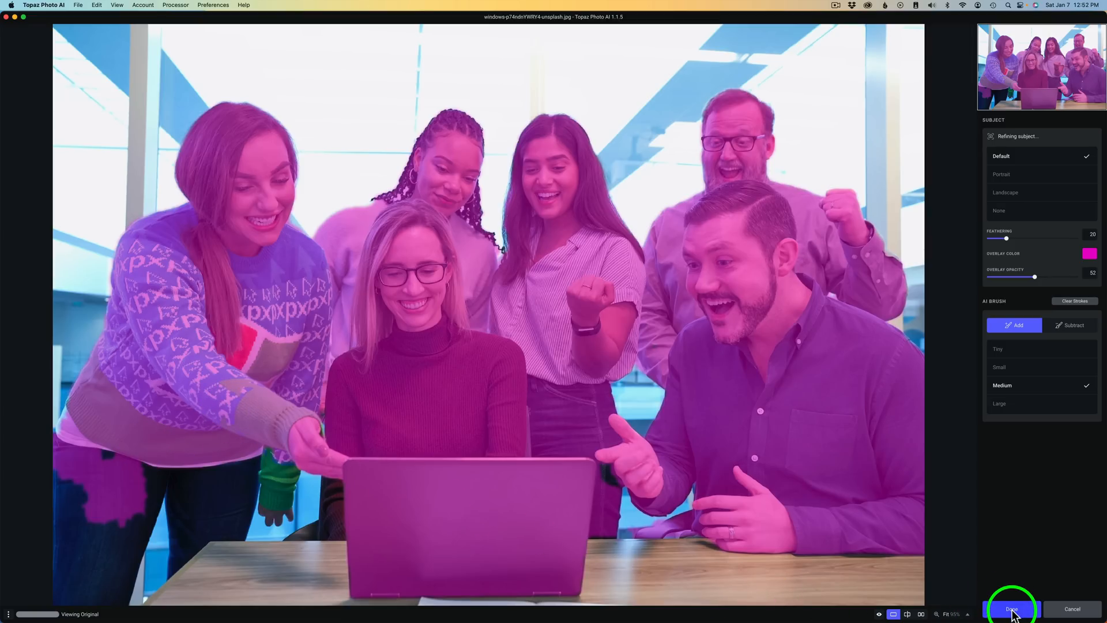
click(1010, 608)
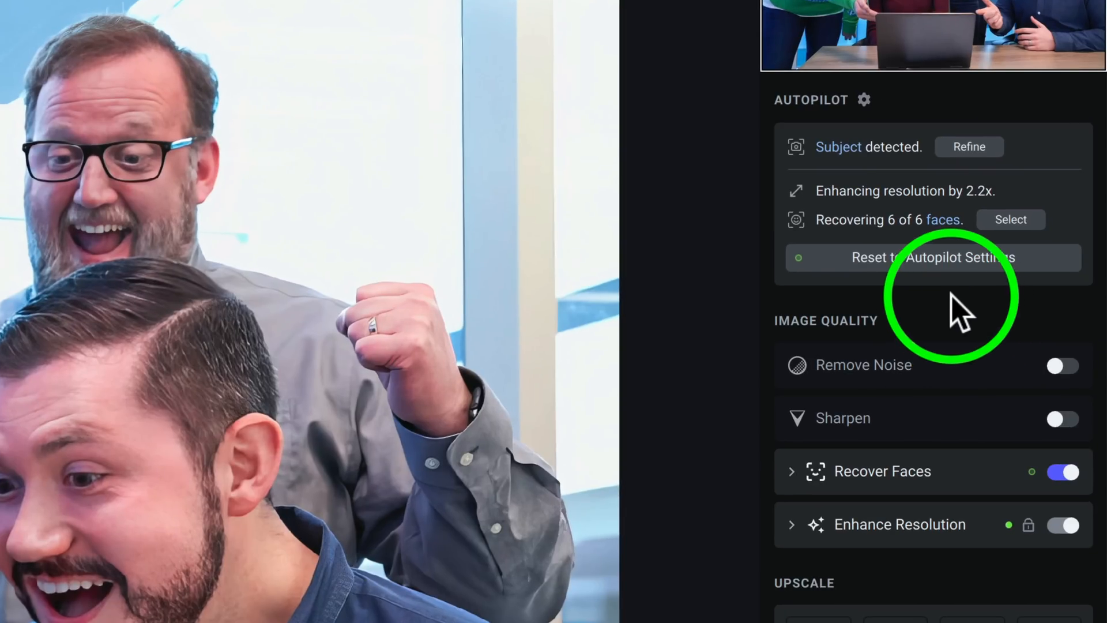
mouse_move(890, 247)
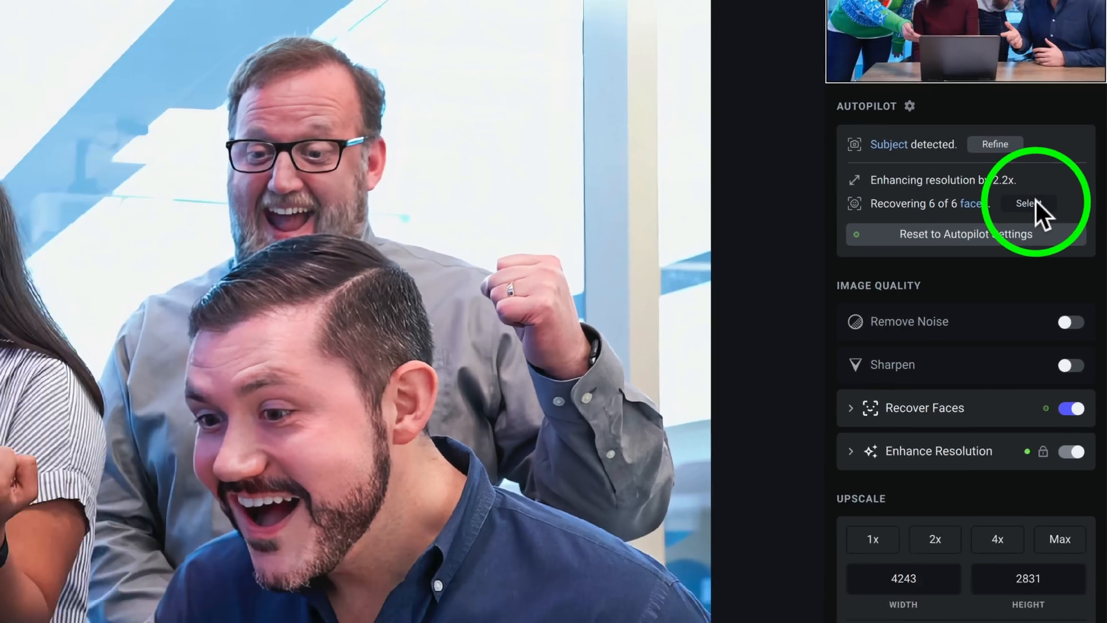
Restrict Recover Faces to 3 of 6 faces, excluding the left woman and both right-side men
click(1029, 203)
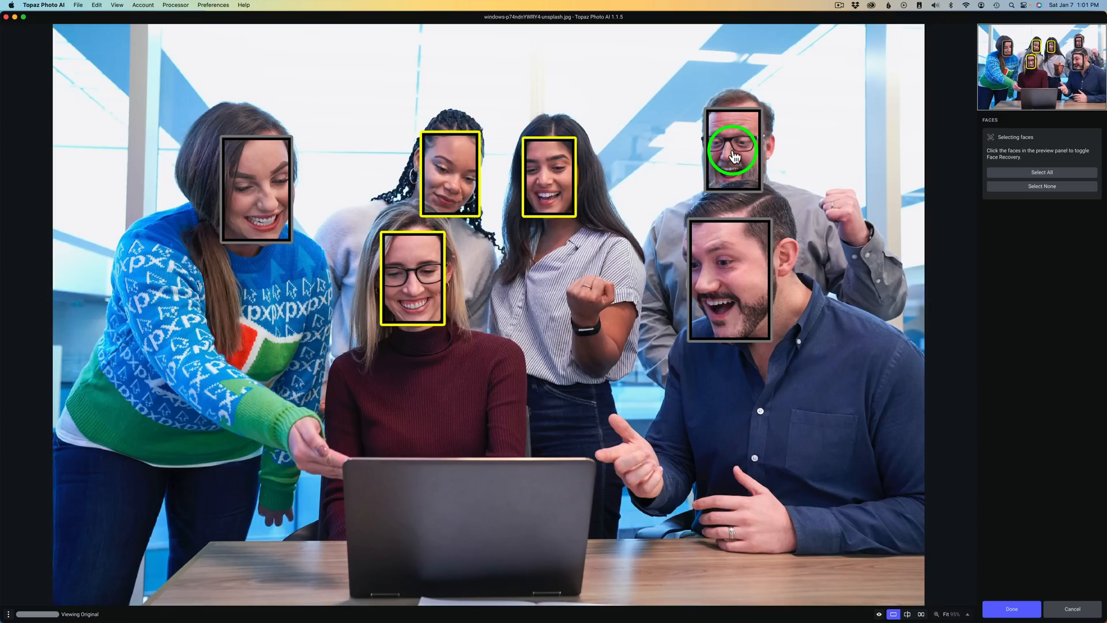
click(733, 148)
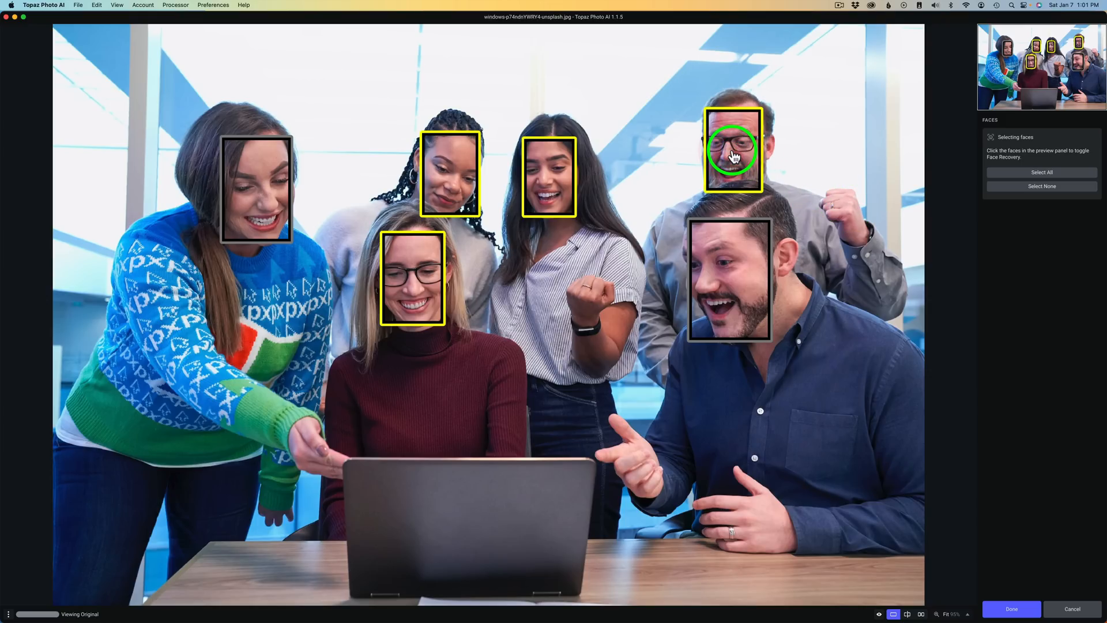
click(733, 151)
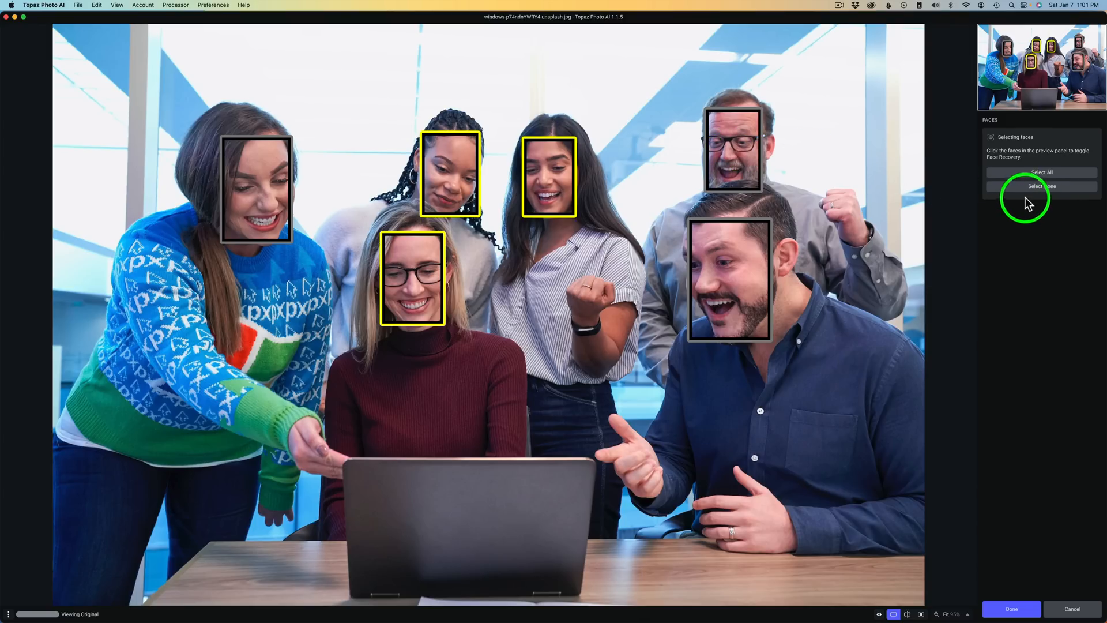
click(1041, 186)
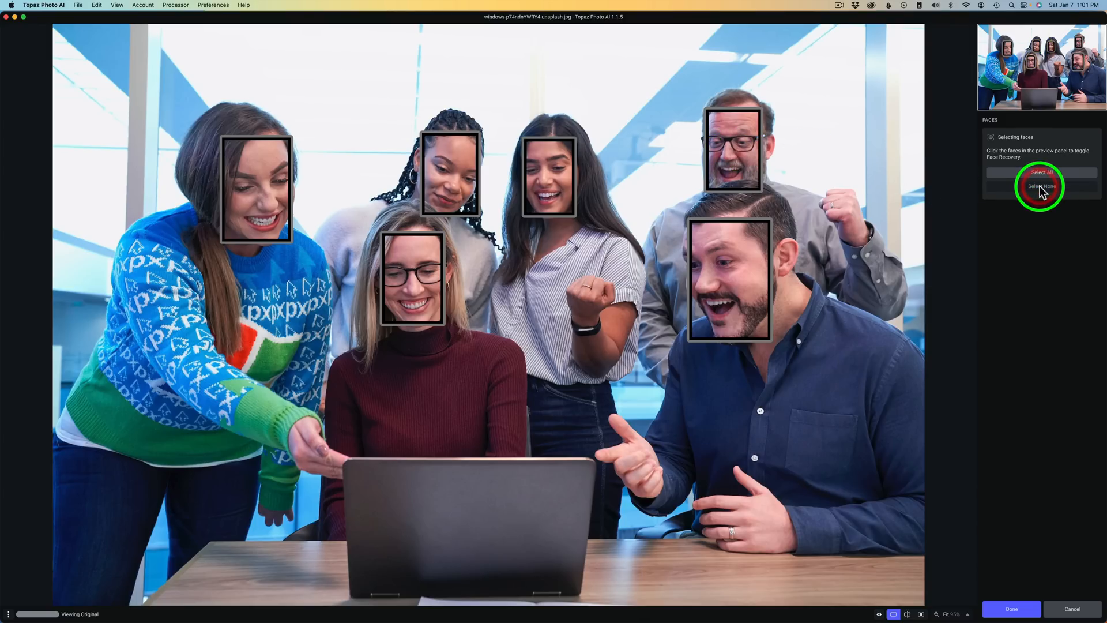
click(1042, 172)
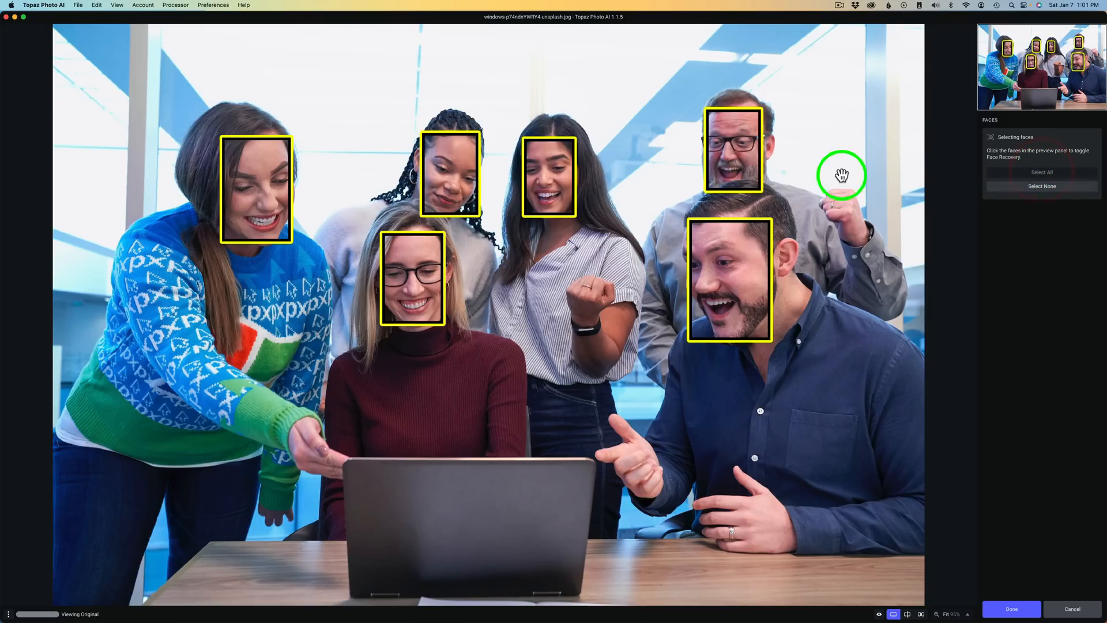
click(734, 145)
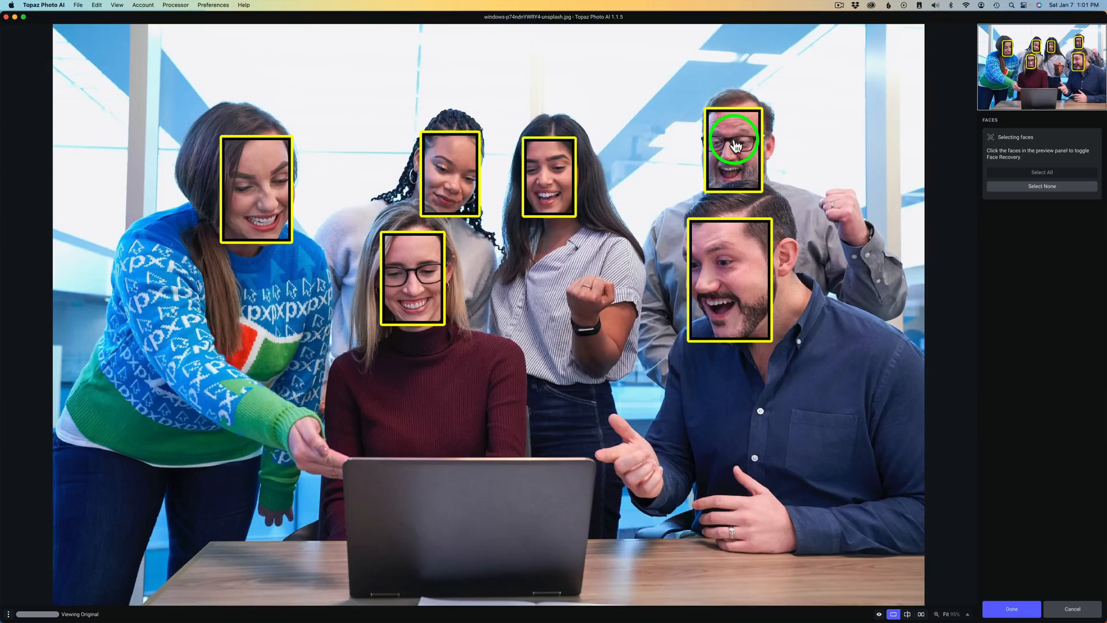
click(734, 144)
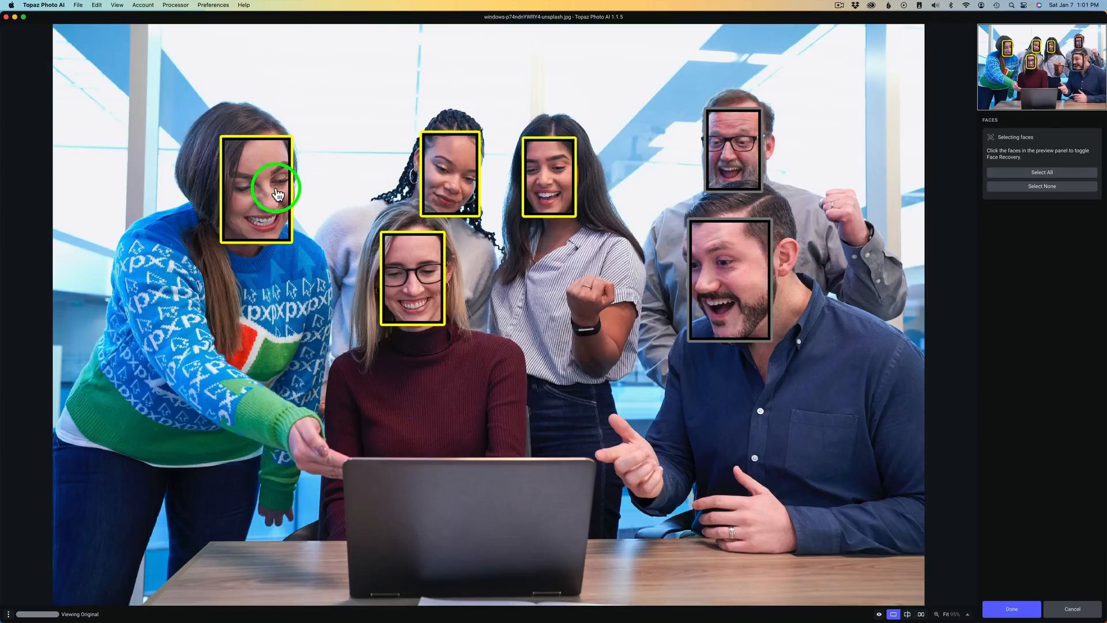
click(255, 189)
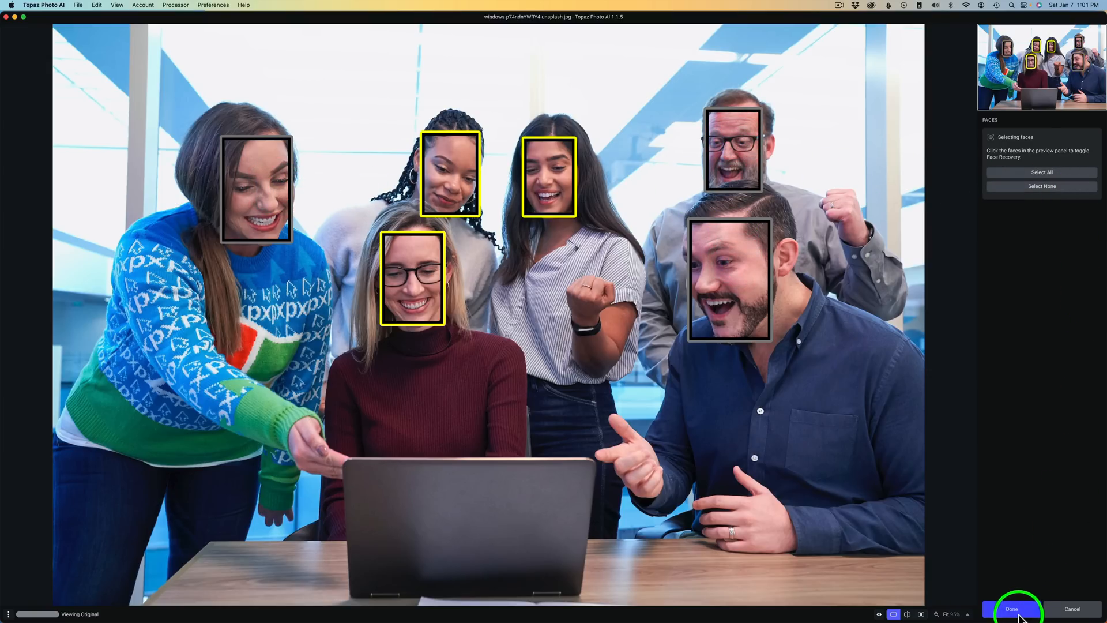
click(1011, 609)
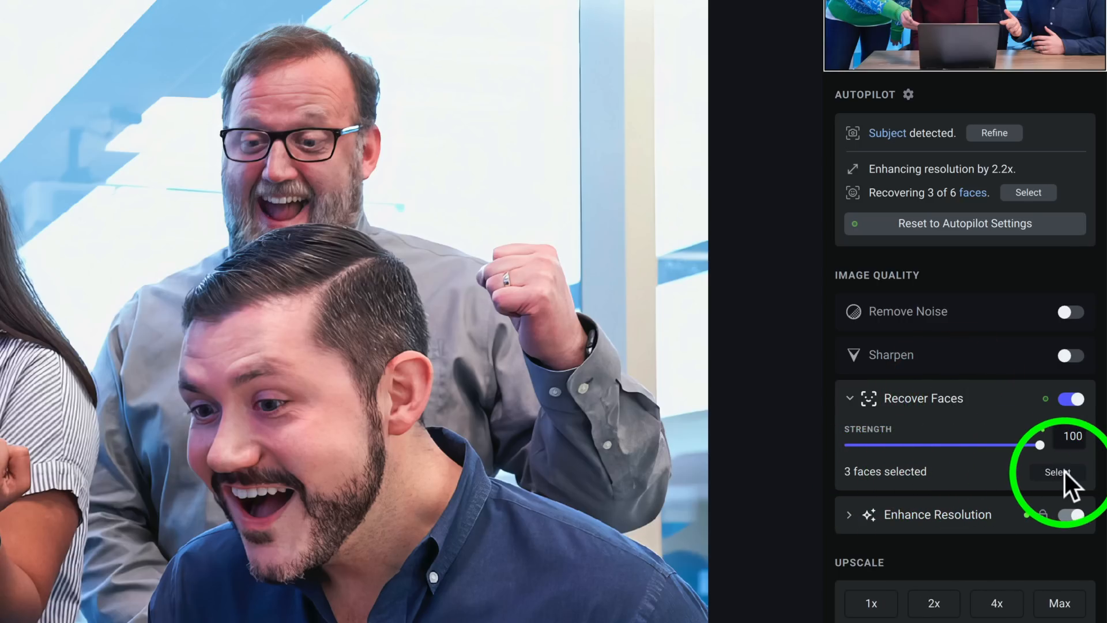
Re-include the left woman's face so 5 of 6 faces are recovered at strength 100
click(1057, 472)
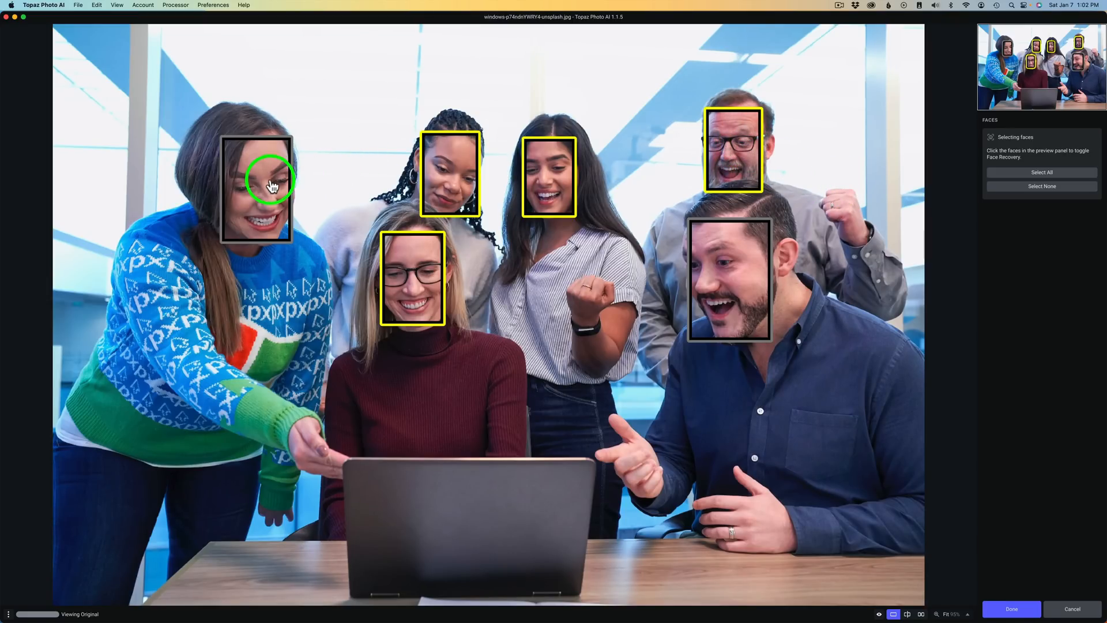
click(255, 187)
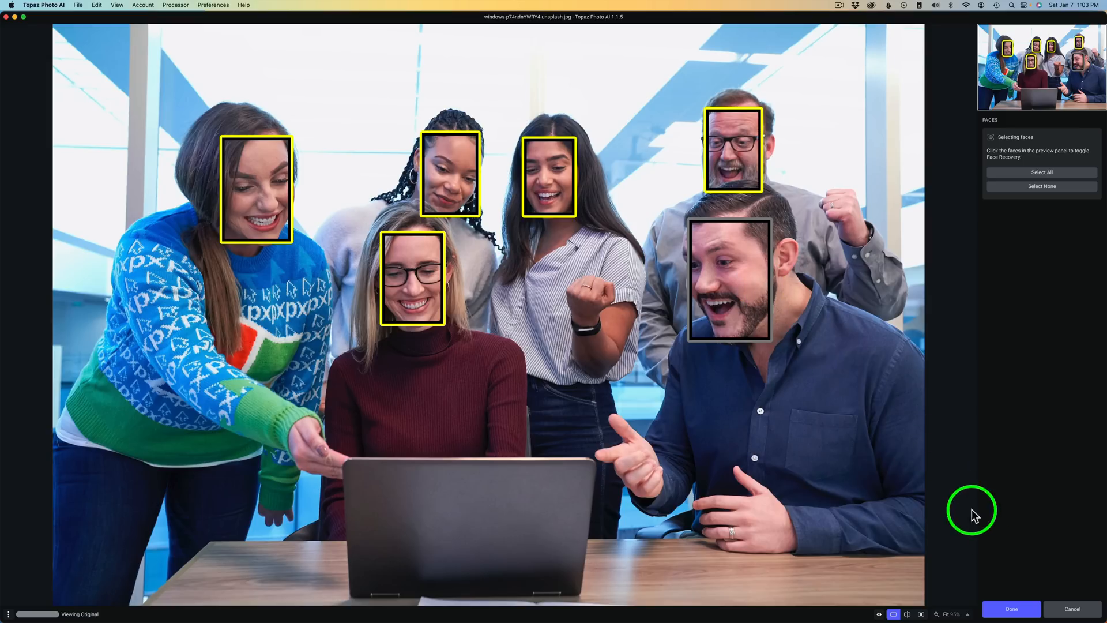
click(1010, 609)
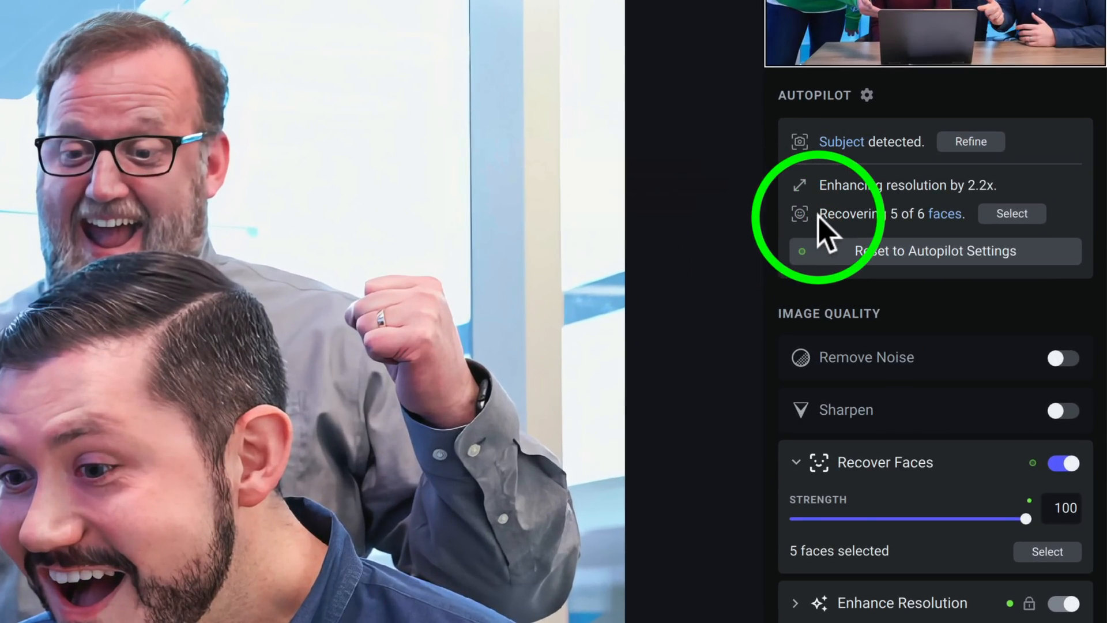
mouse_move(931, 226)
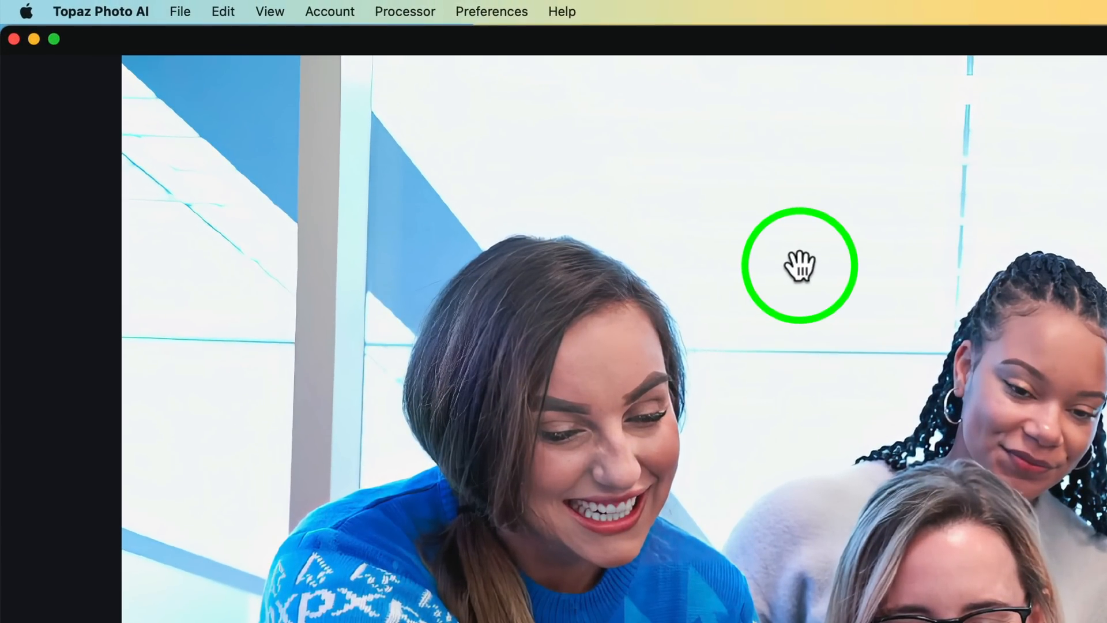
mouse_move(592, 49)
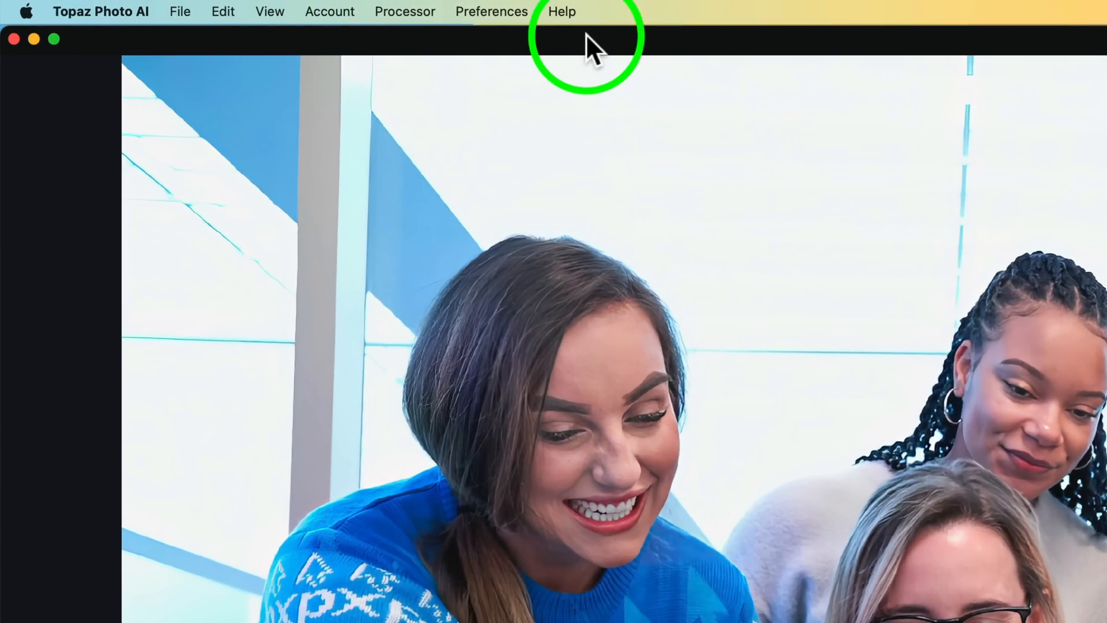
Open and scroll the Topaz Photo AI v1.1.5 release post via Help > Give Feedback
click(561, 12)
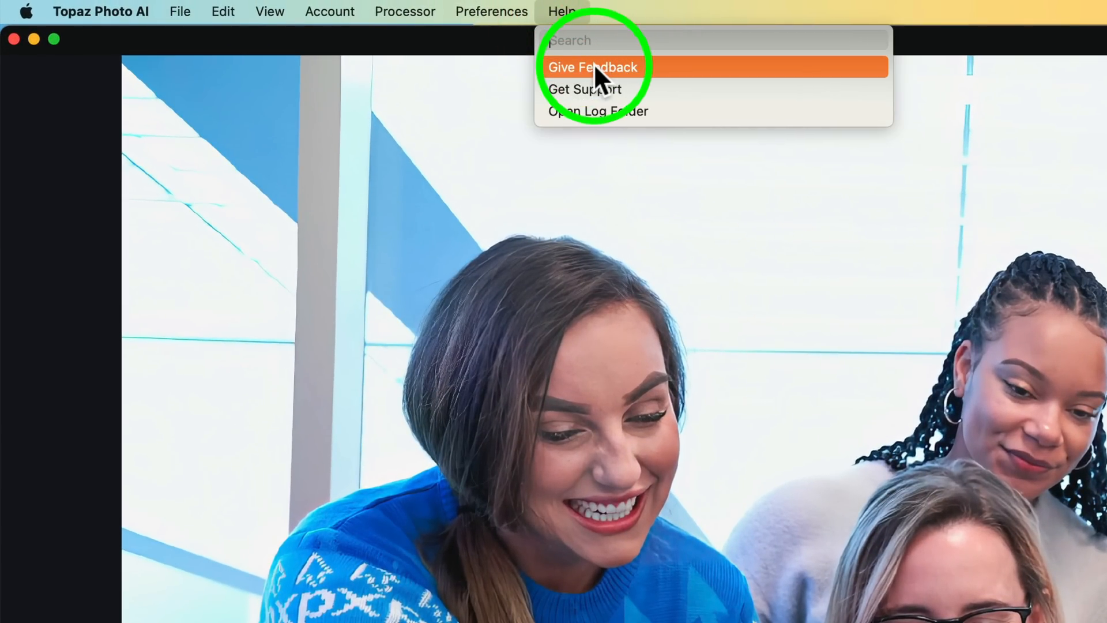
click(594, 67)
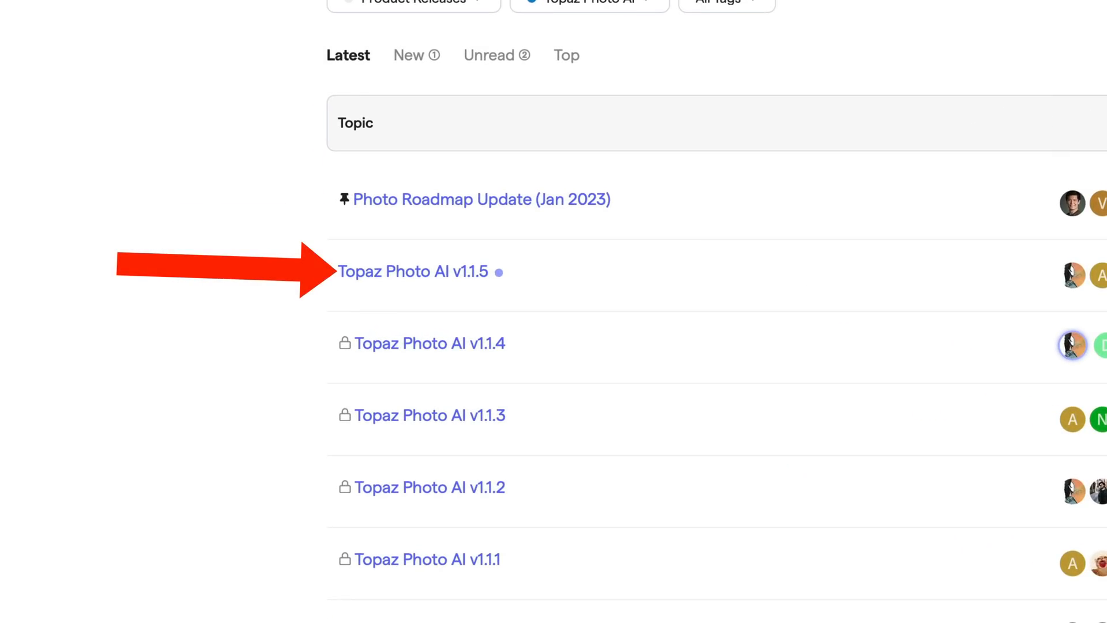
click(414, 271)
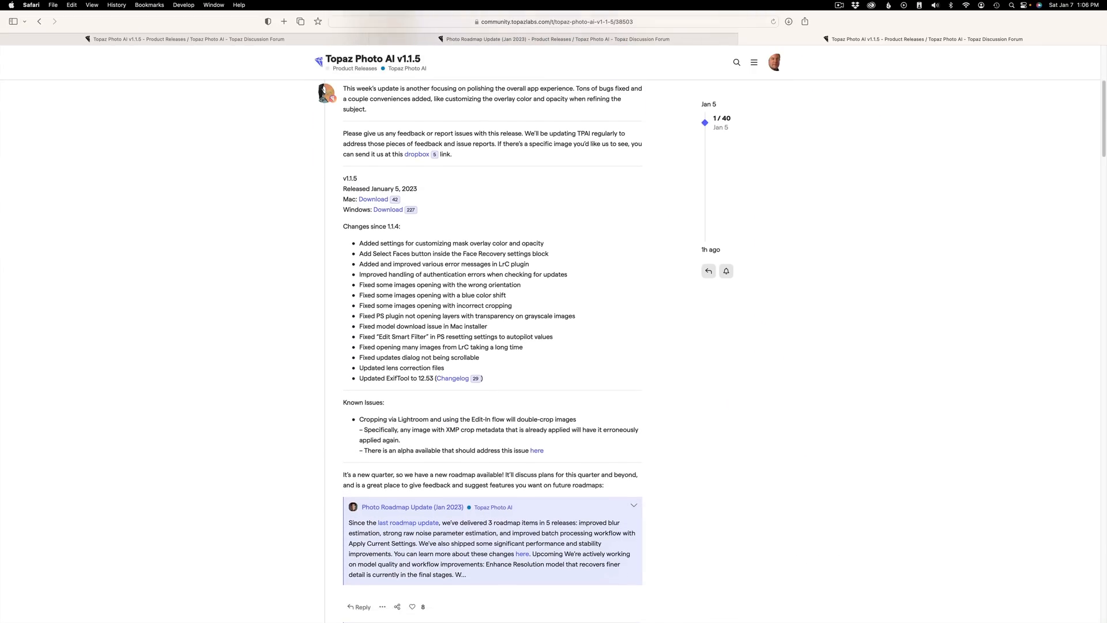
scroll(down, 3)
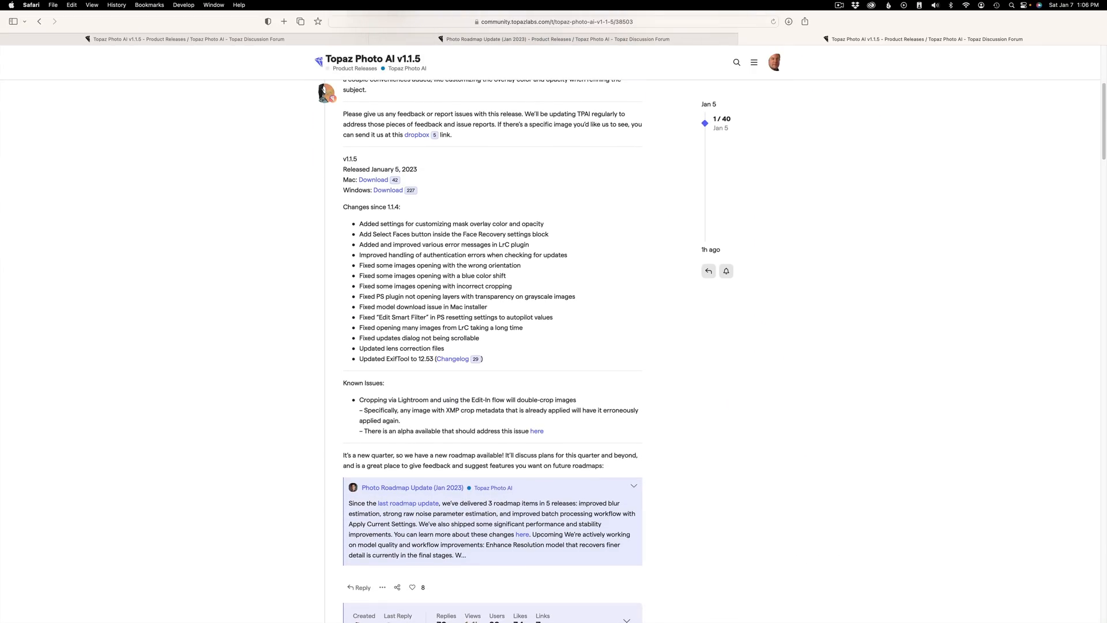